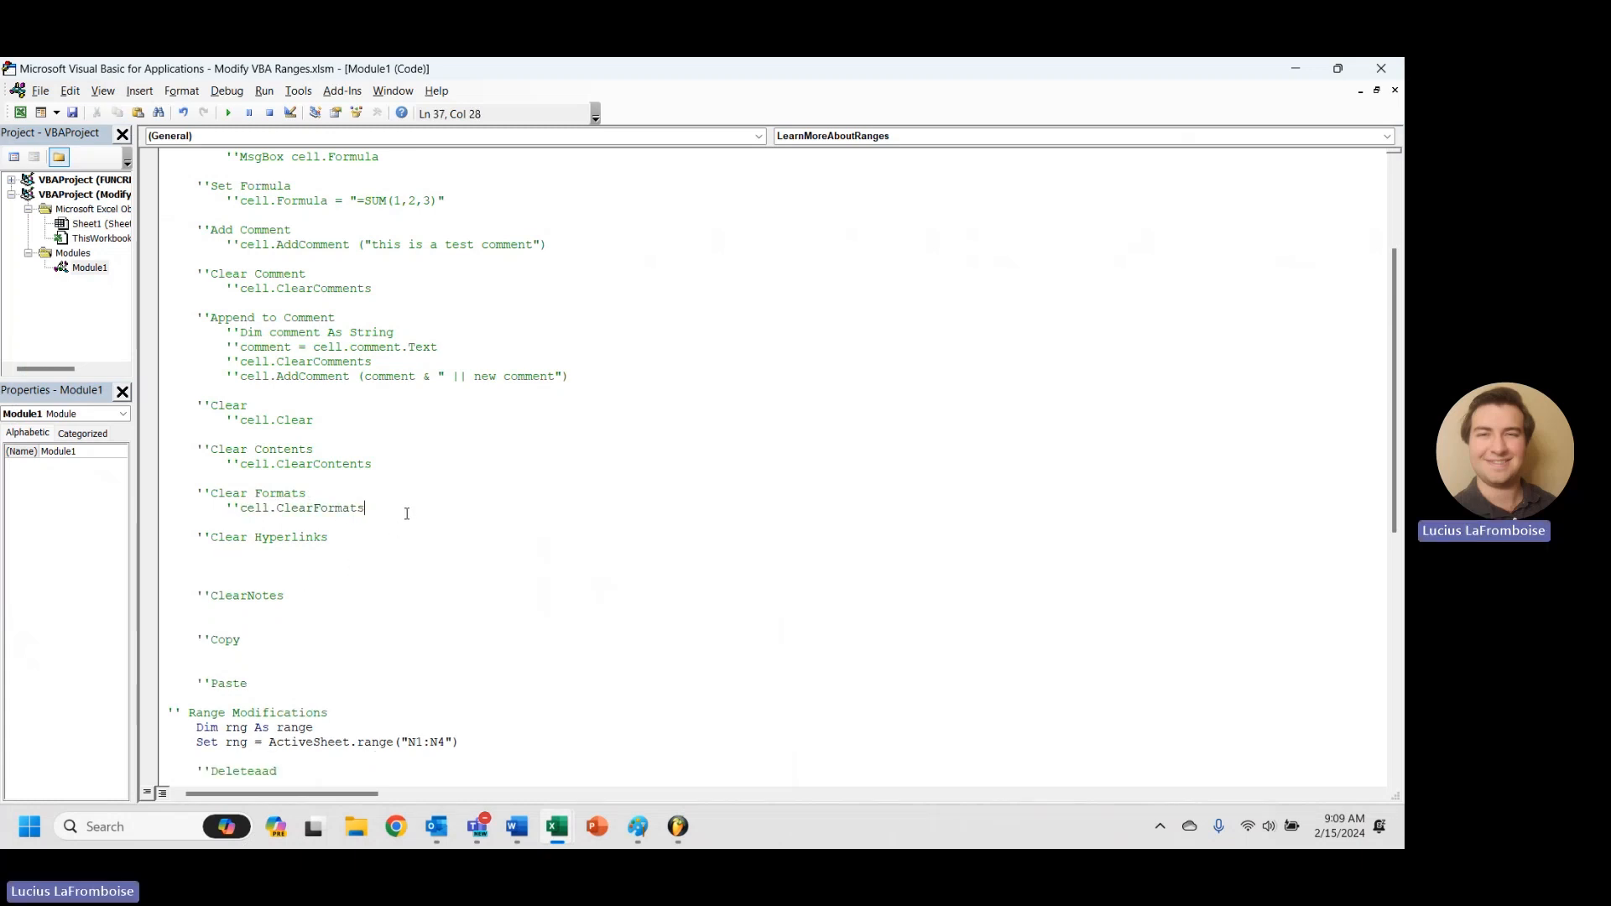
- Add an ''Add Hyperlink comment line above the Clear Hyperlinks section
{"action": "type", "text": "''Add Hyperlink"}
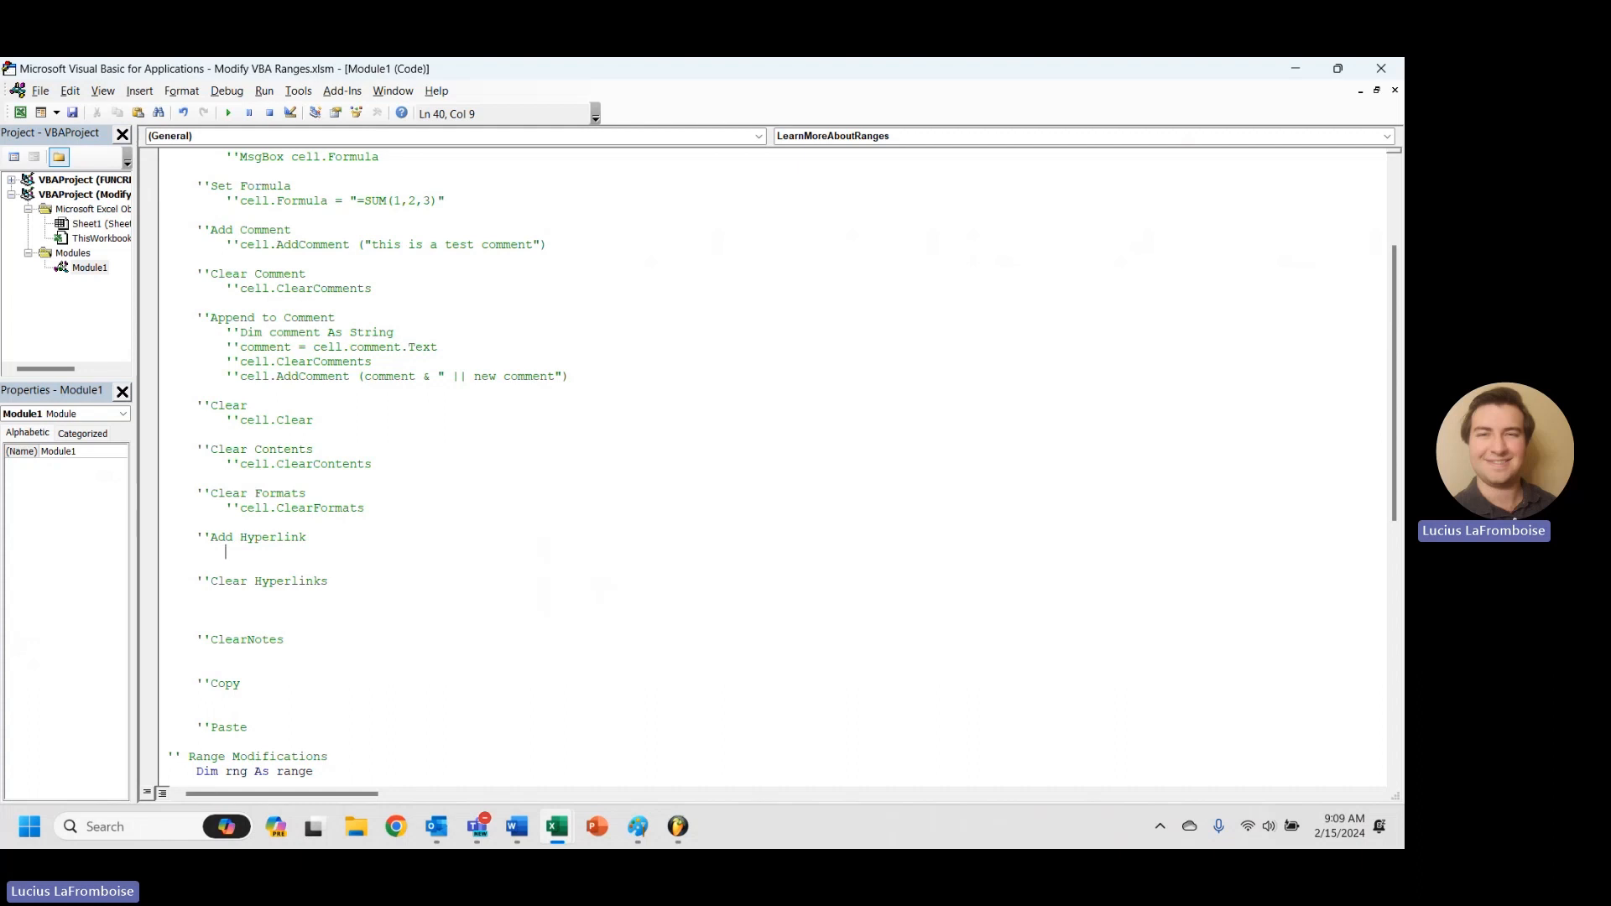
{"action": "mouse_move", "coordinate": [308, 558]}
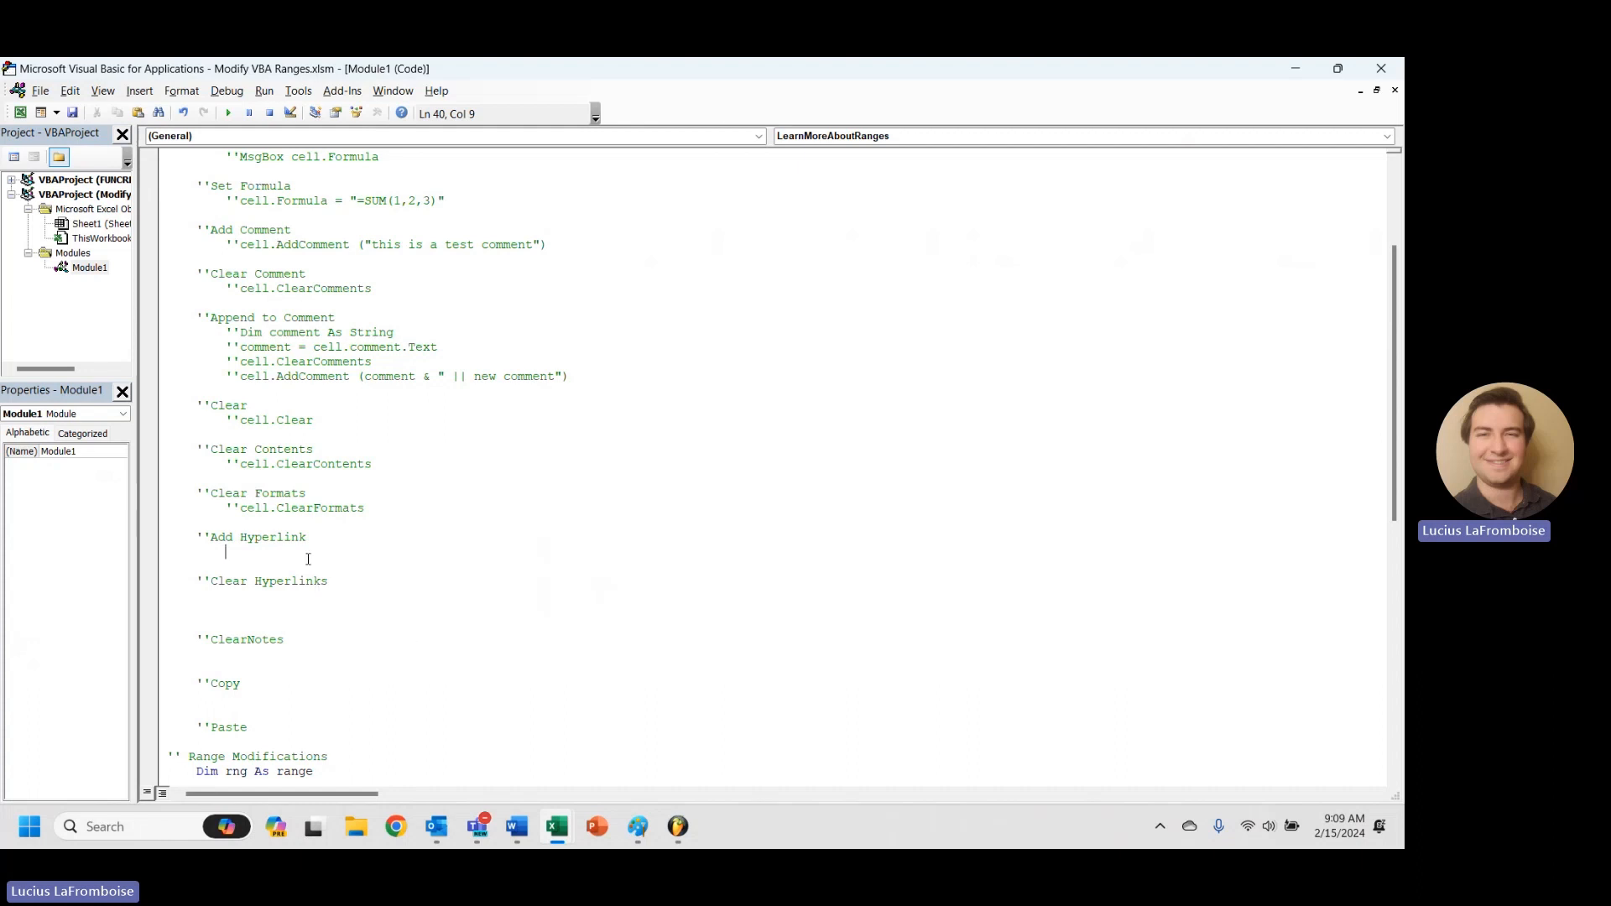
{"action": "mouse_move", "coordinate": [379, 581]}
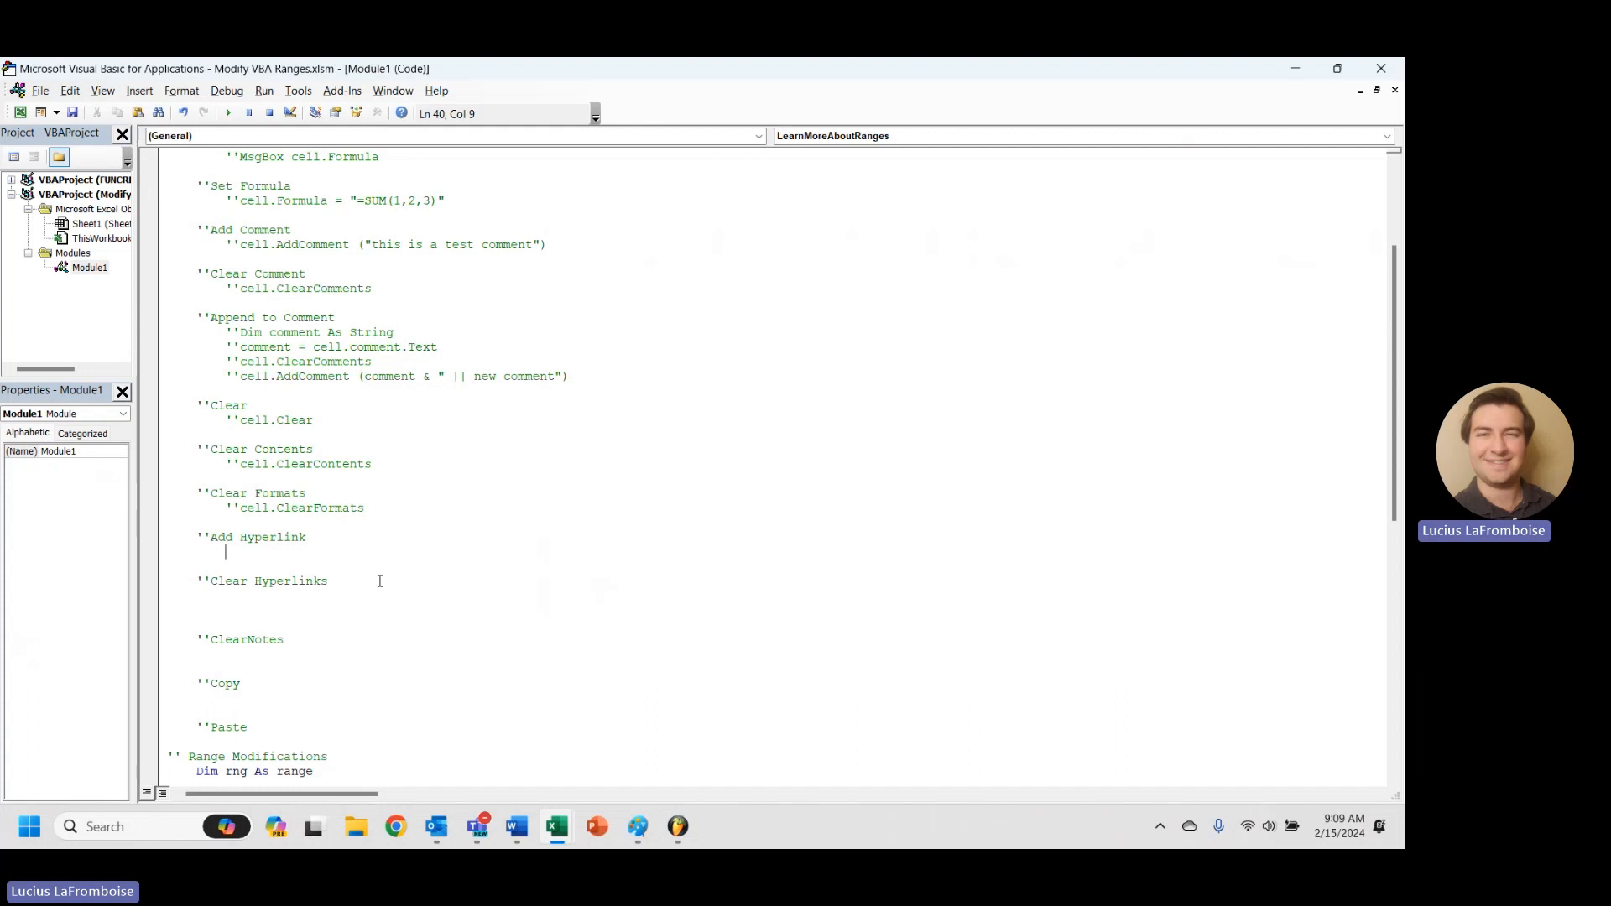
- Start a With Worksheets(1) block on a new line
{"action": "type", "text": "With"}
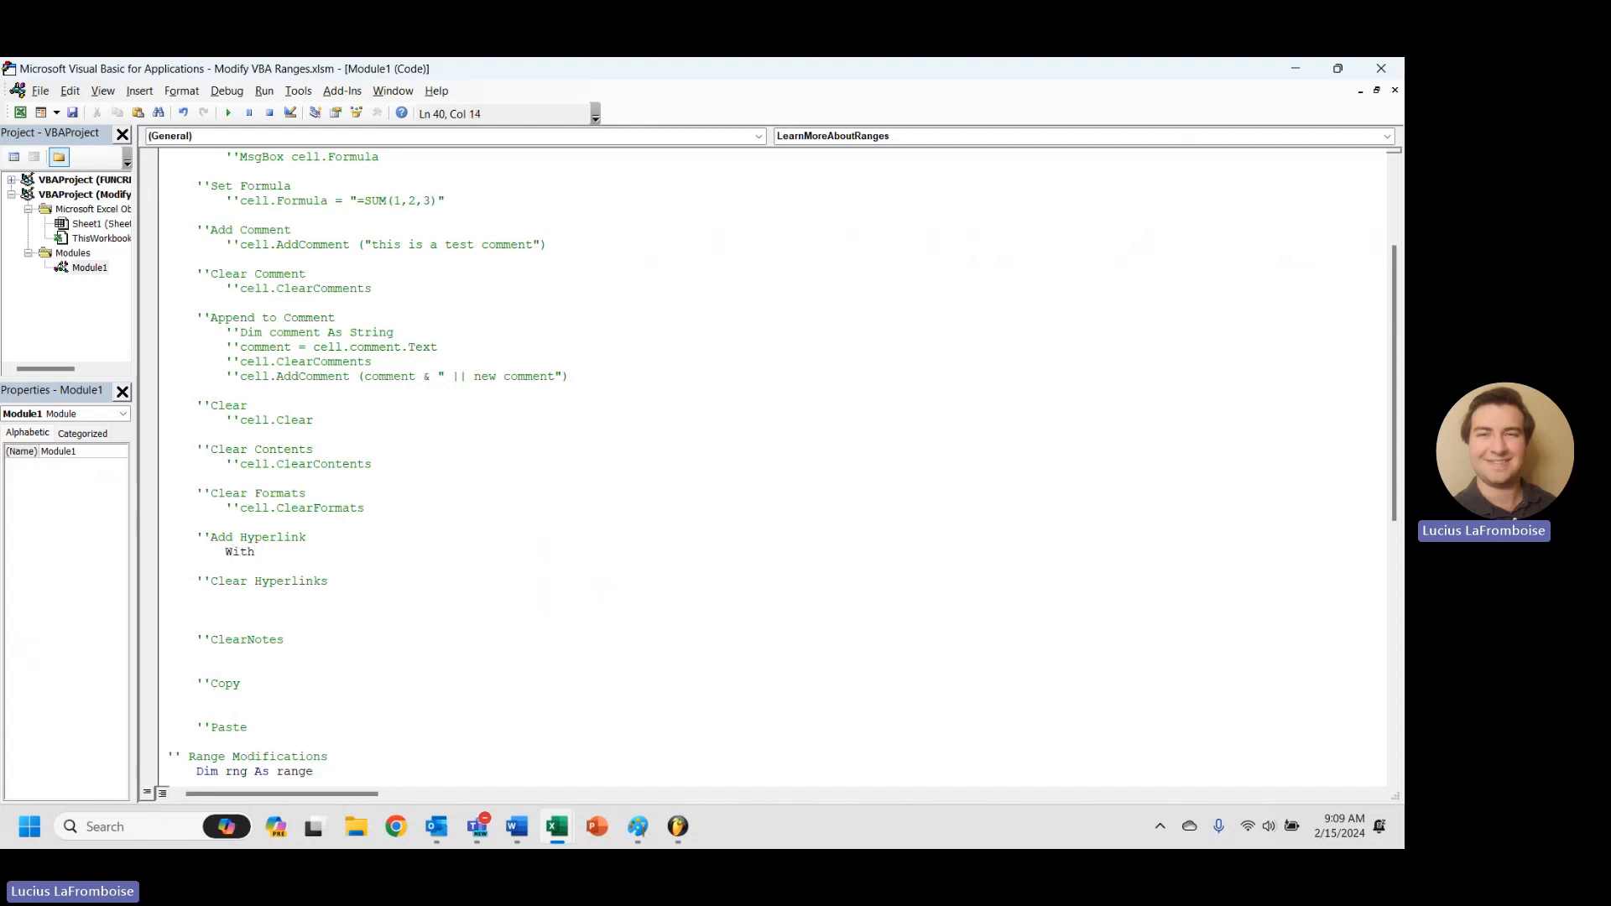
{"action": "type", "text": "Worksheets"}
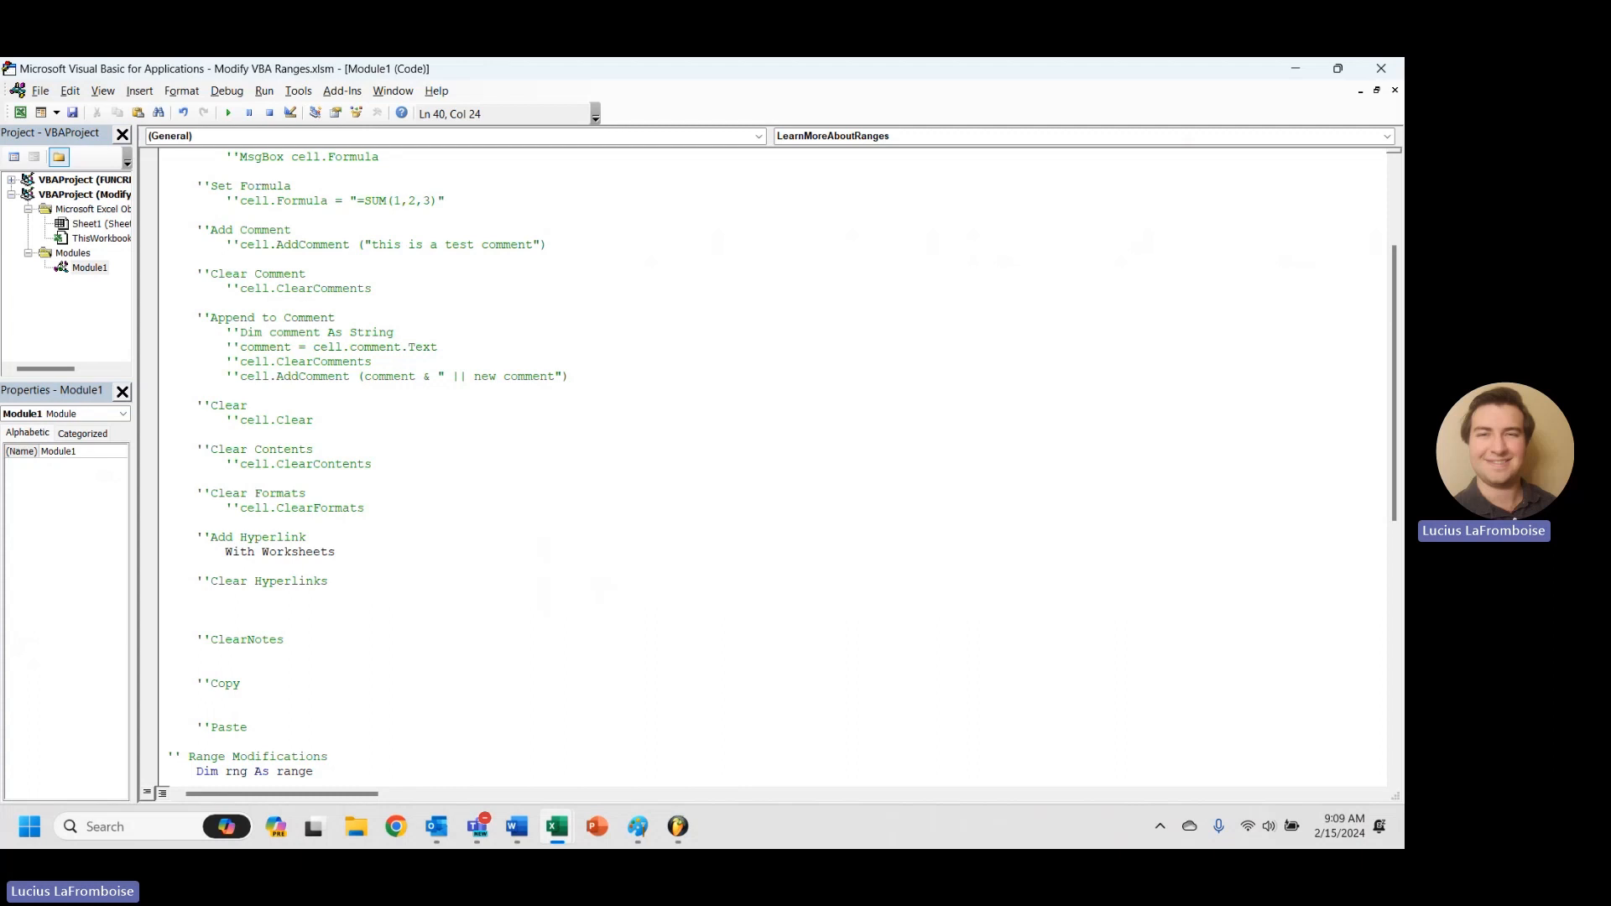
{"action": "type", "text": "(1)"}
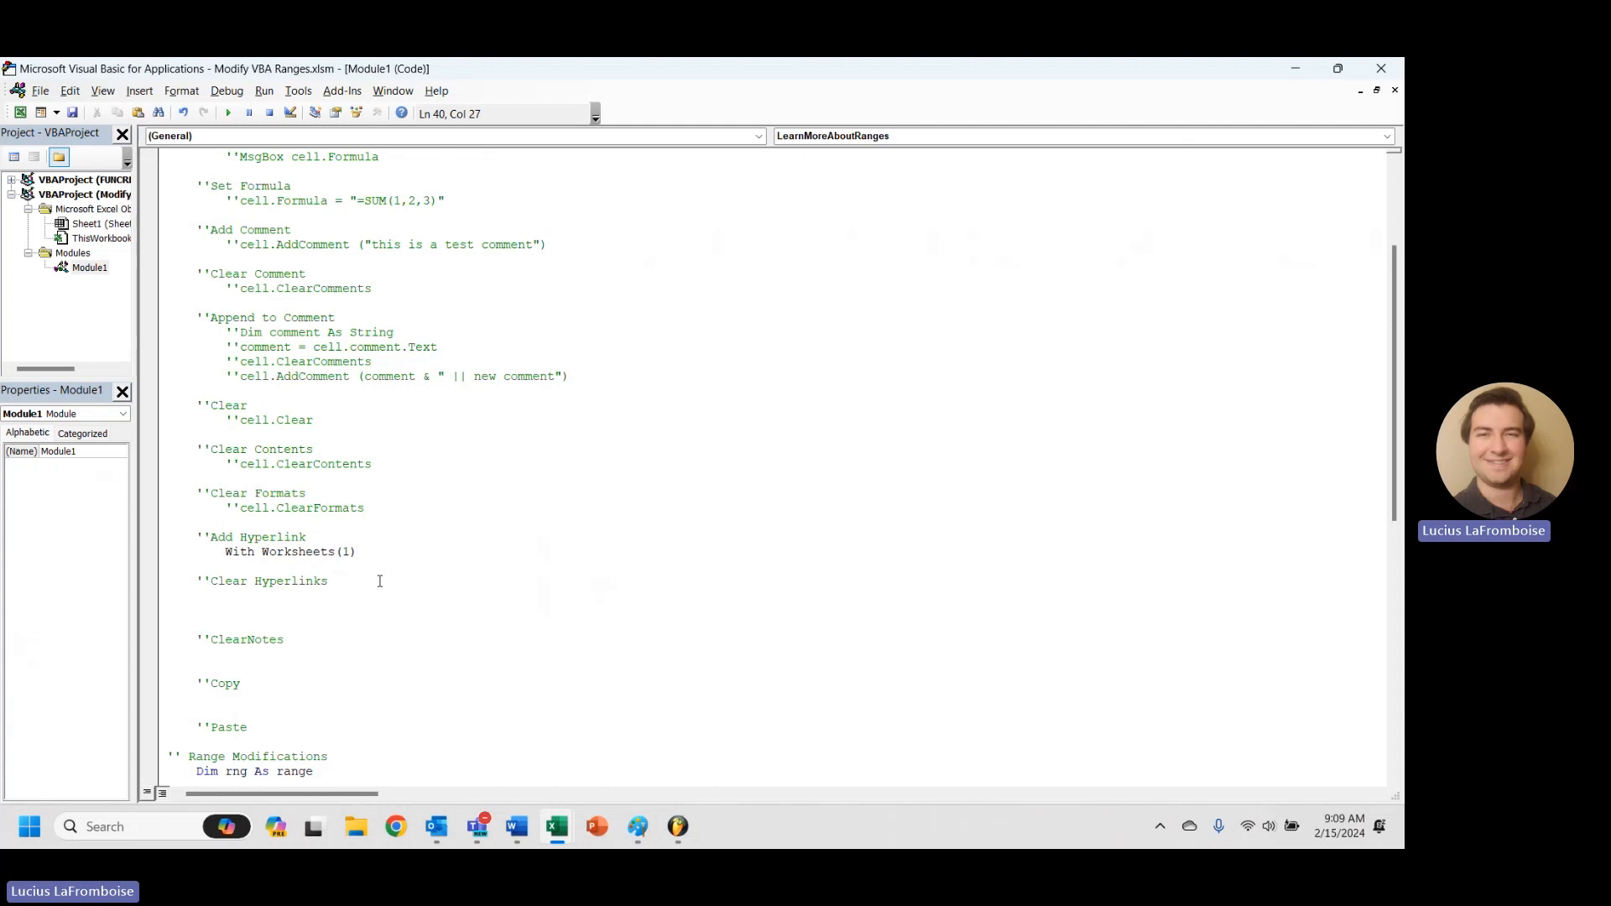
{"action": "type", "text": "."}
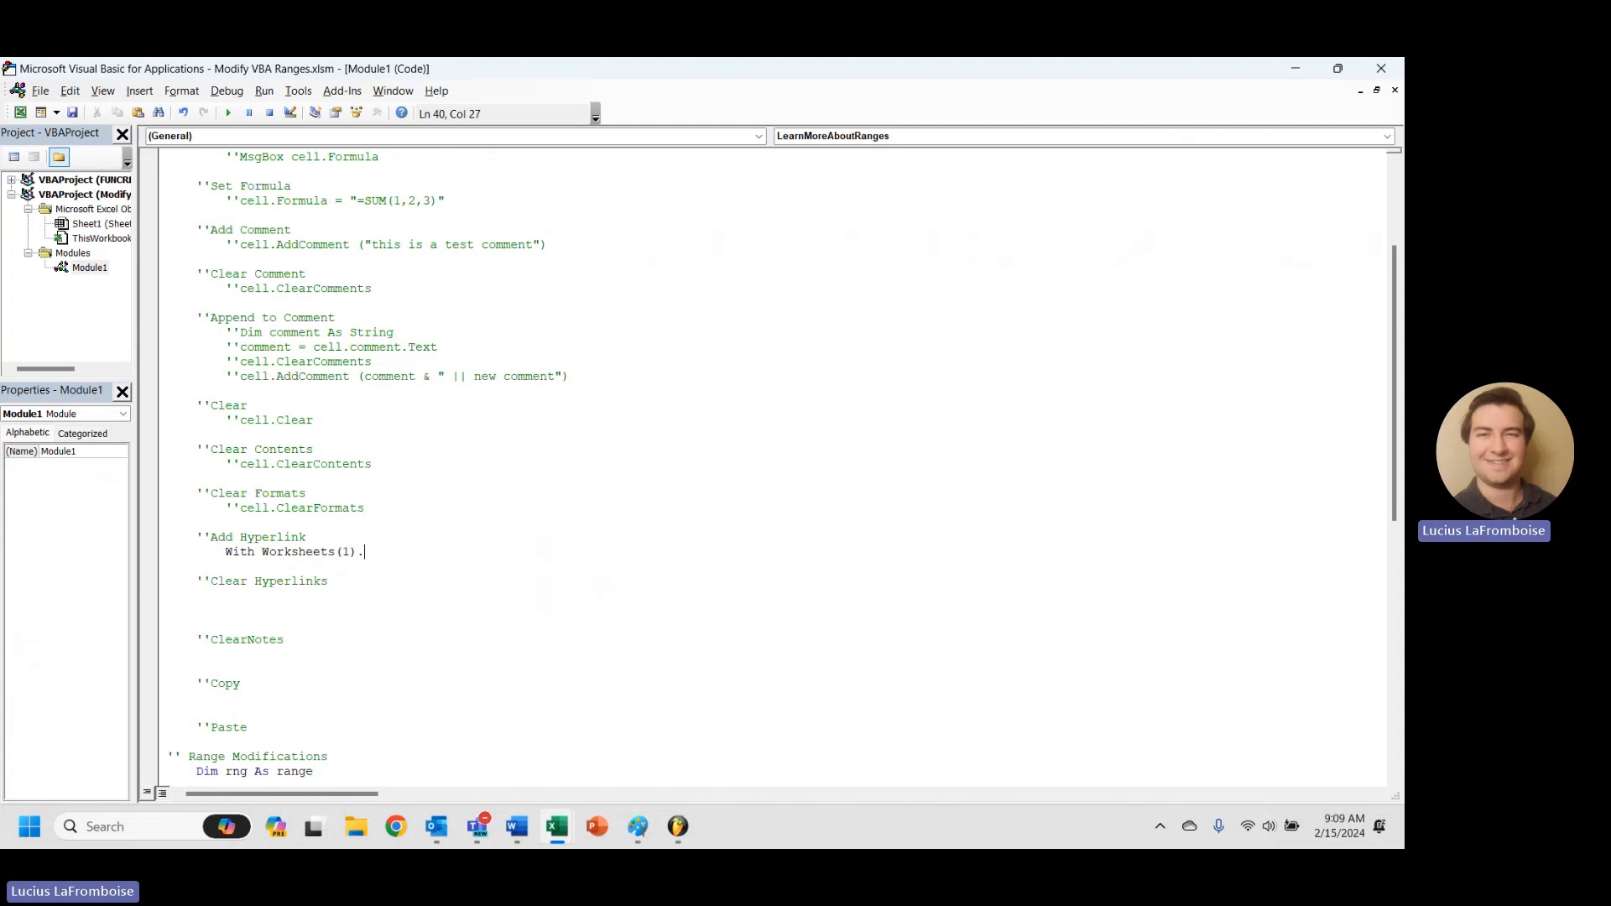
{"action": "type", "text": "."}
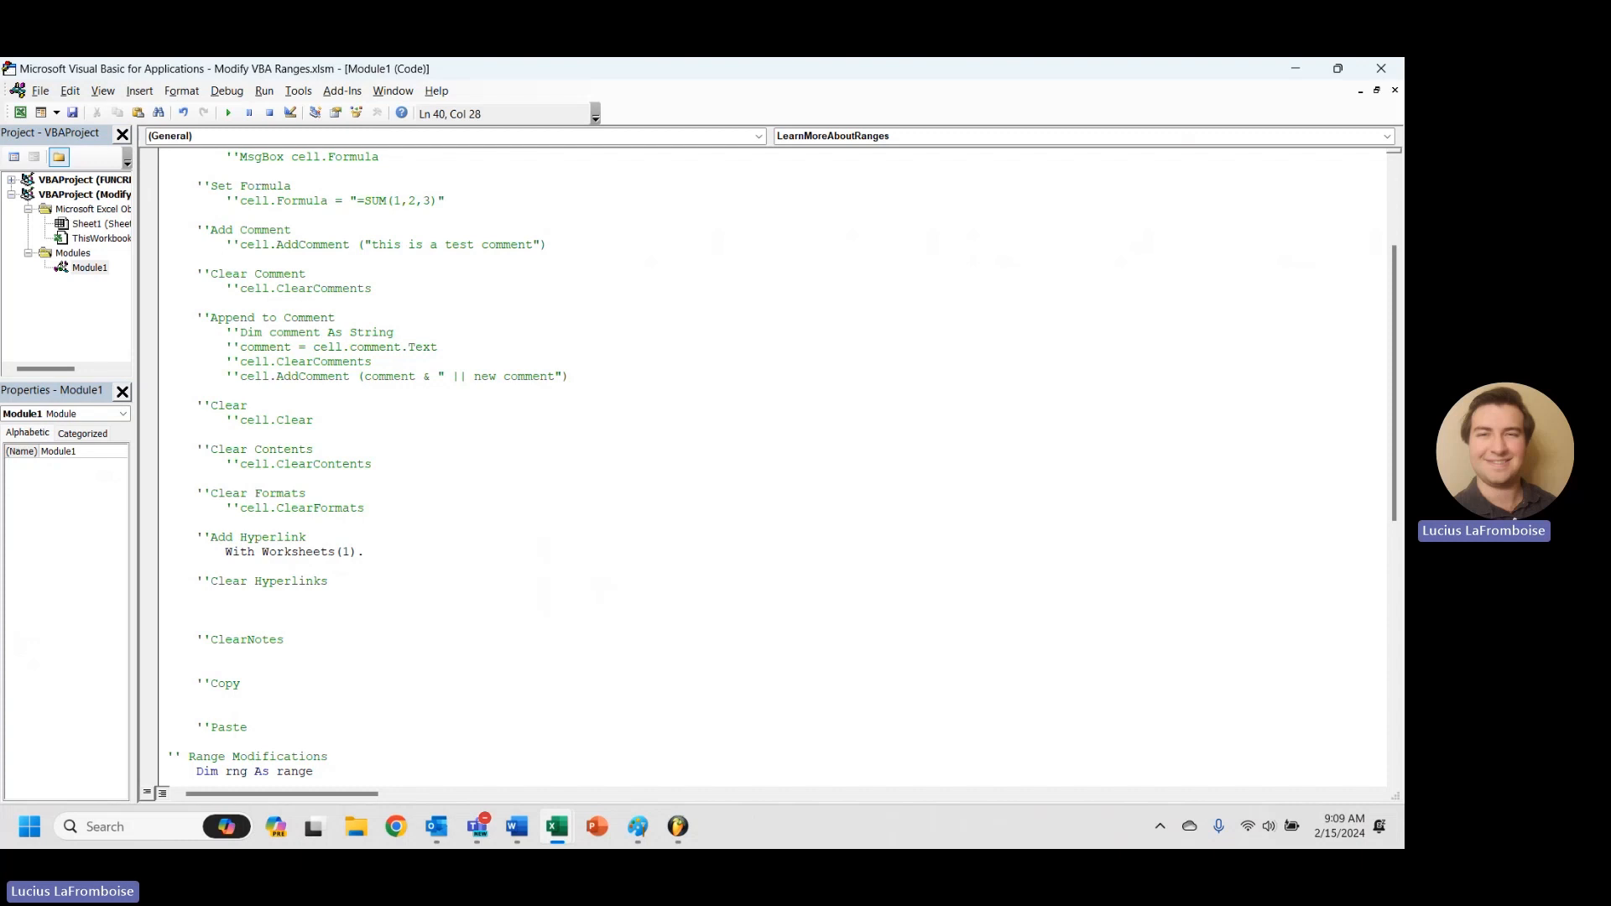
{"action": "key", "text": "Backspace"}
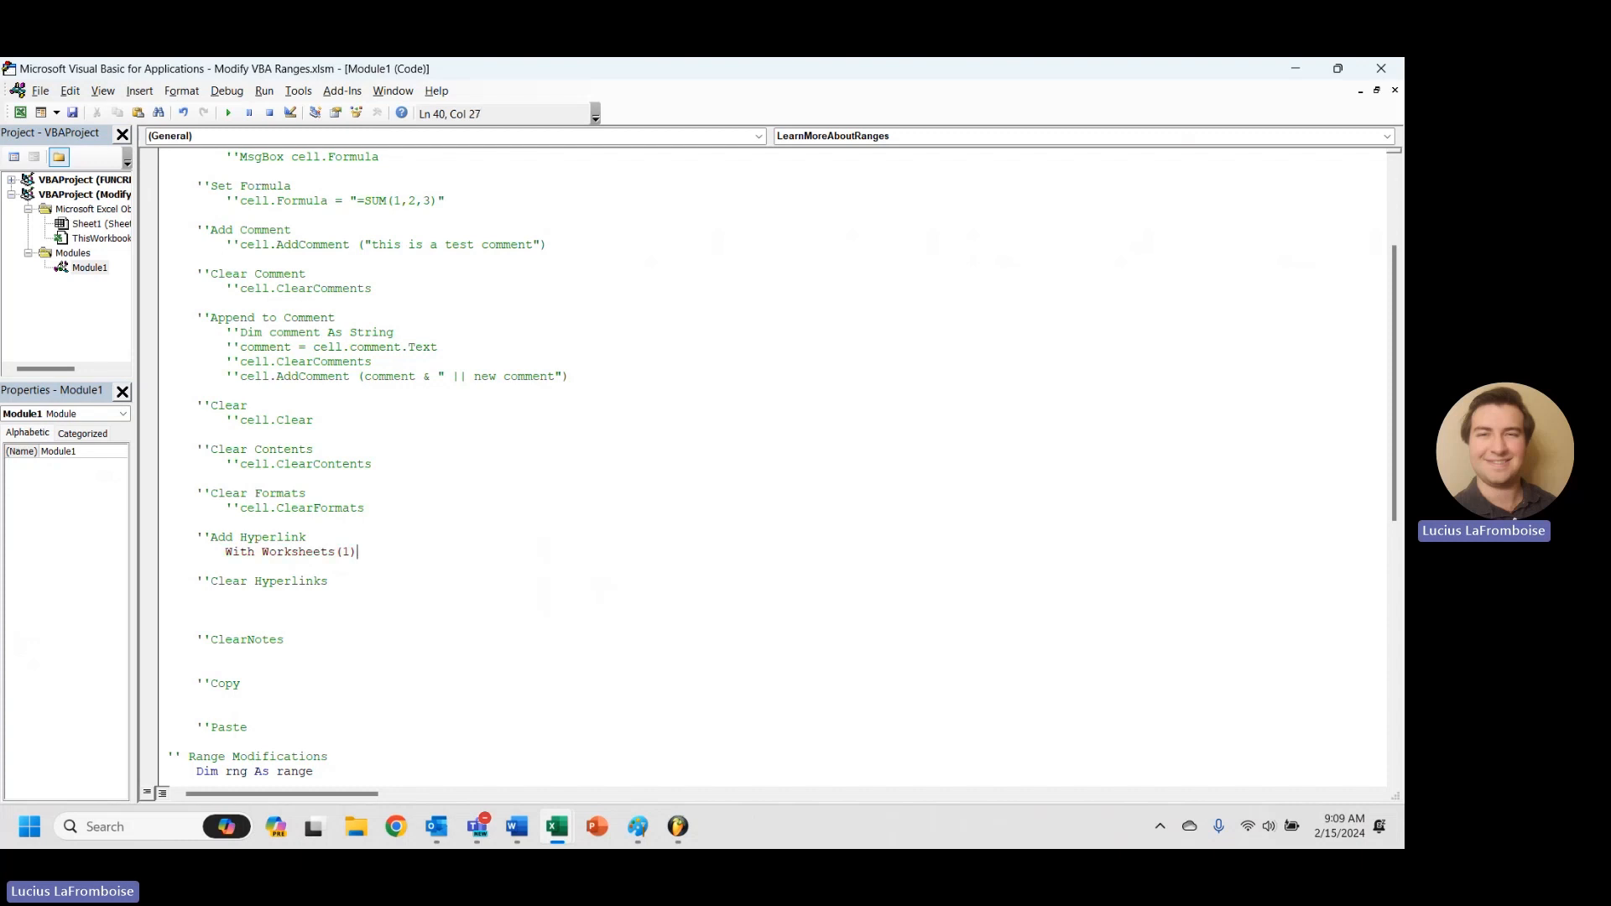
{"action": "key", "text": "enter"}
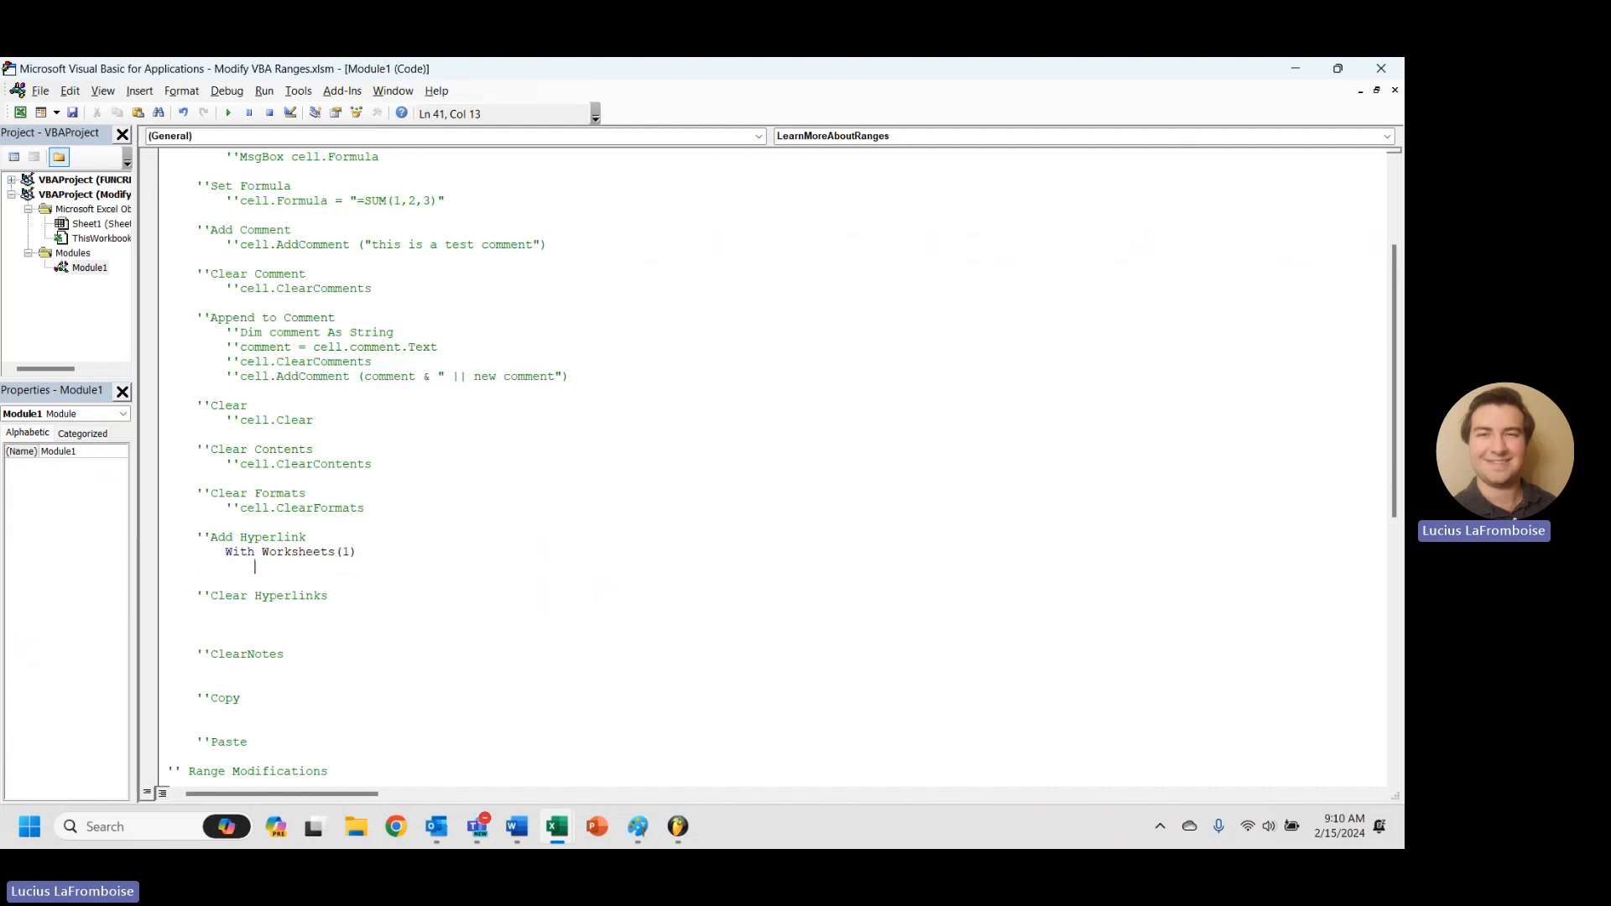
- Add the statement .Hyperlinks.Add Anchor:=.Range("L2") inside the With block
{"action": "type", "text": ".Hyperl"}
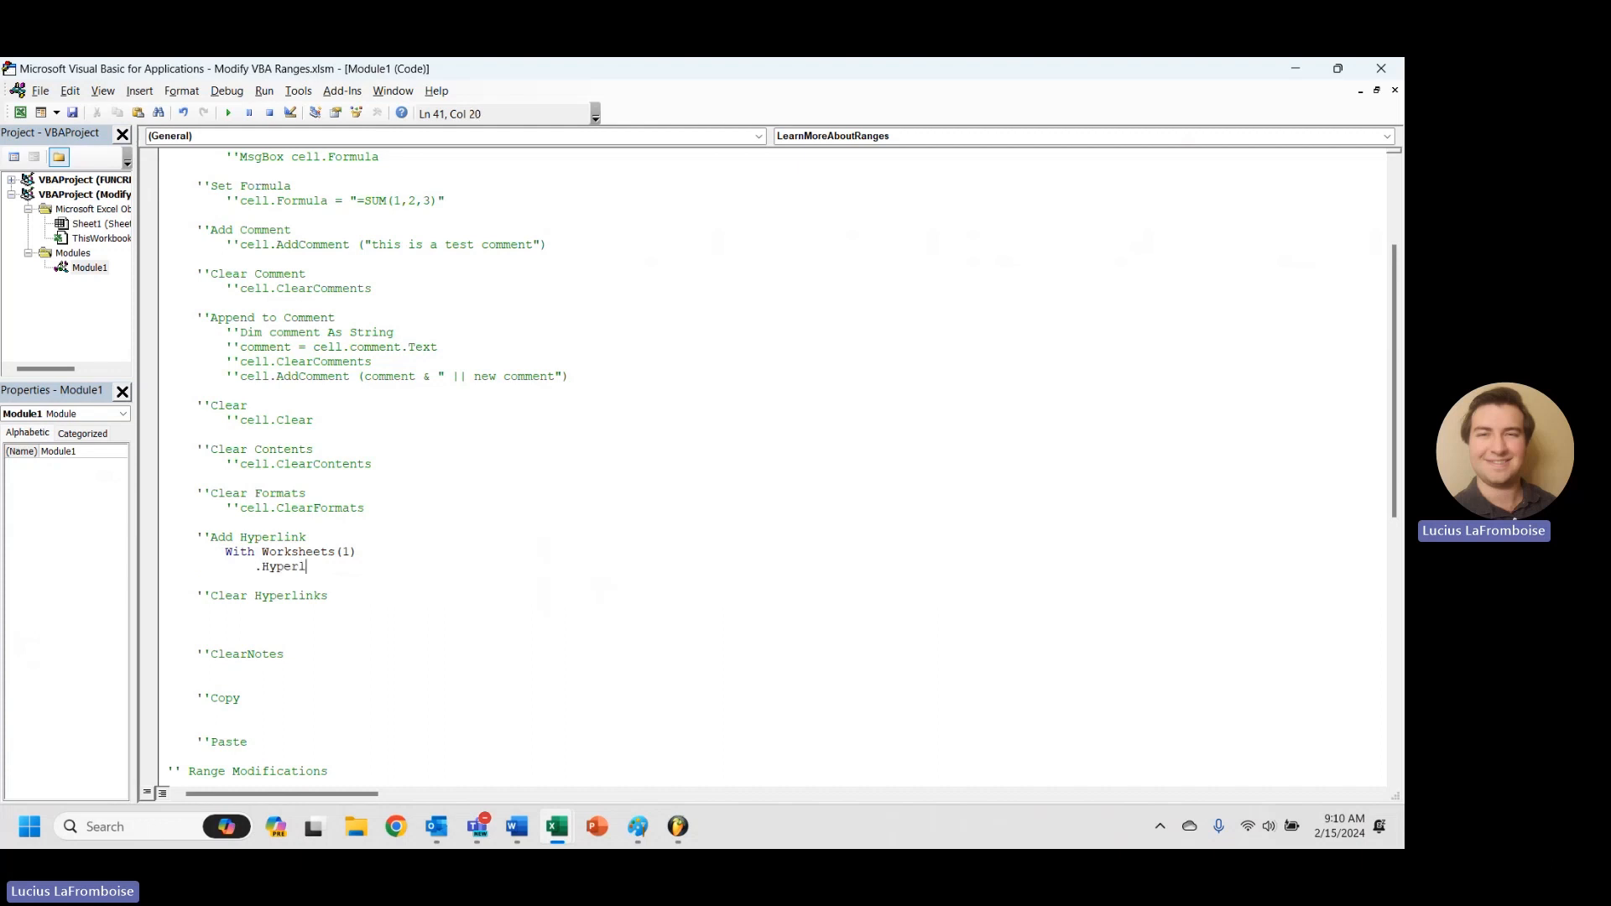
{"action": "type", "text": "inks.Add"}
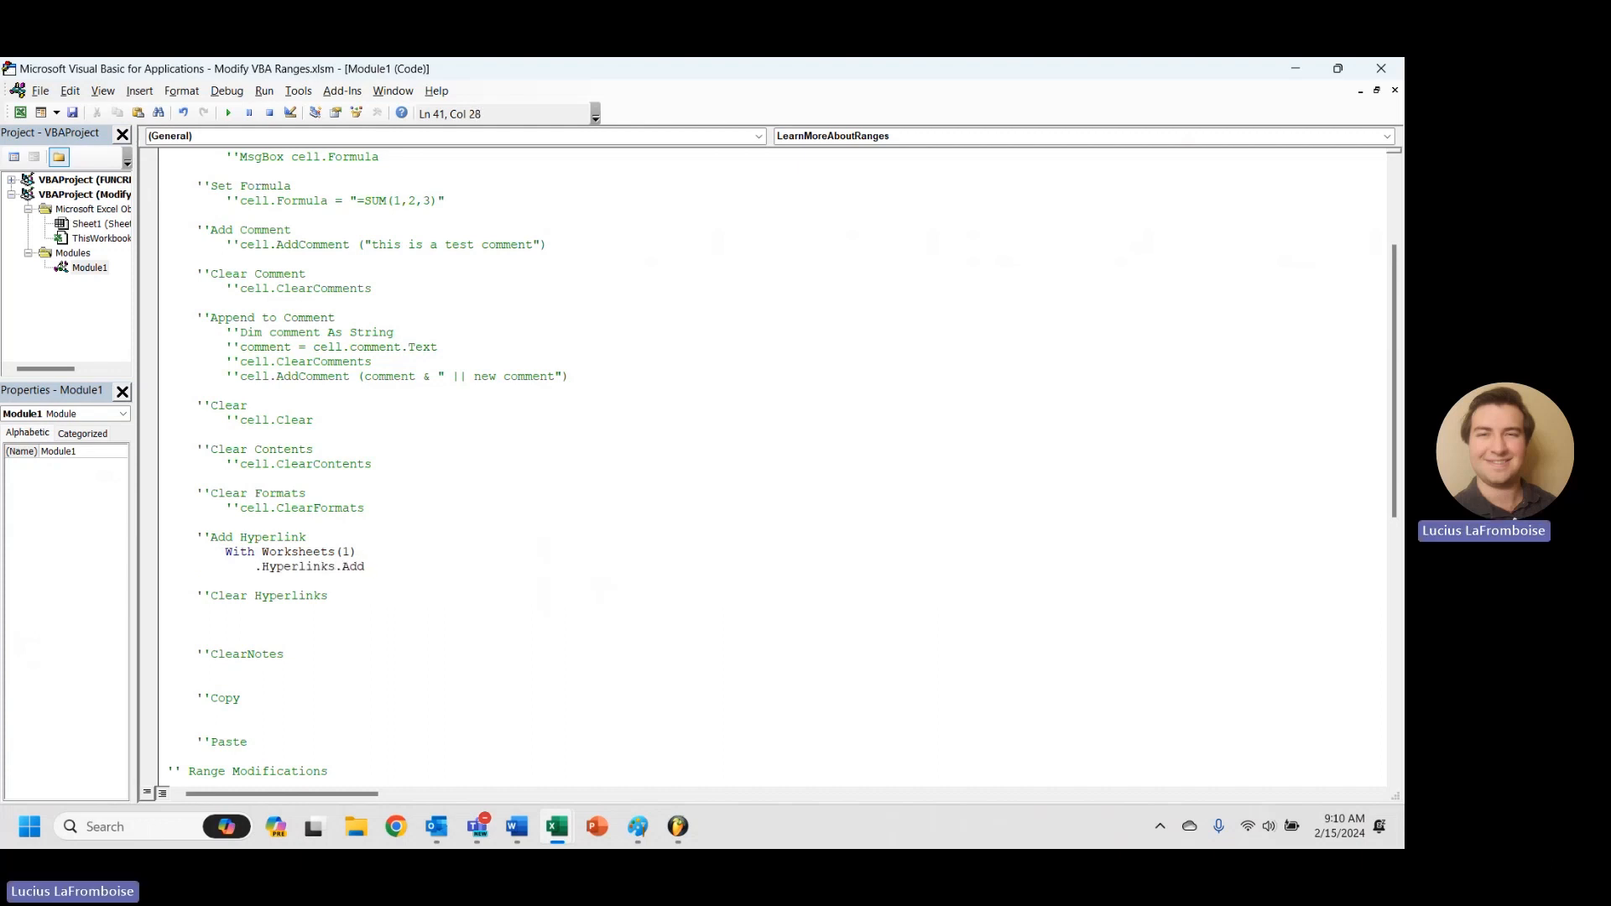
{"action": "type", "text": "Anchor:="}
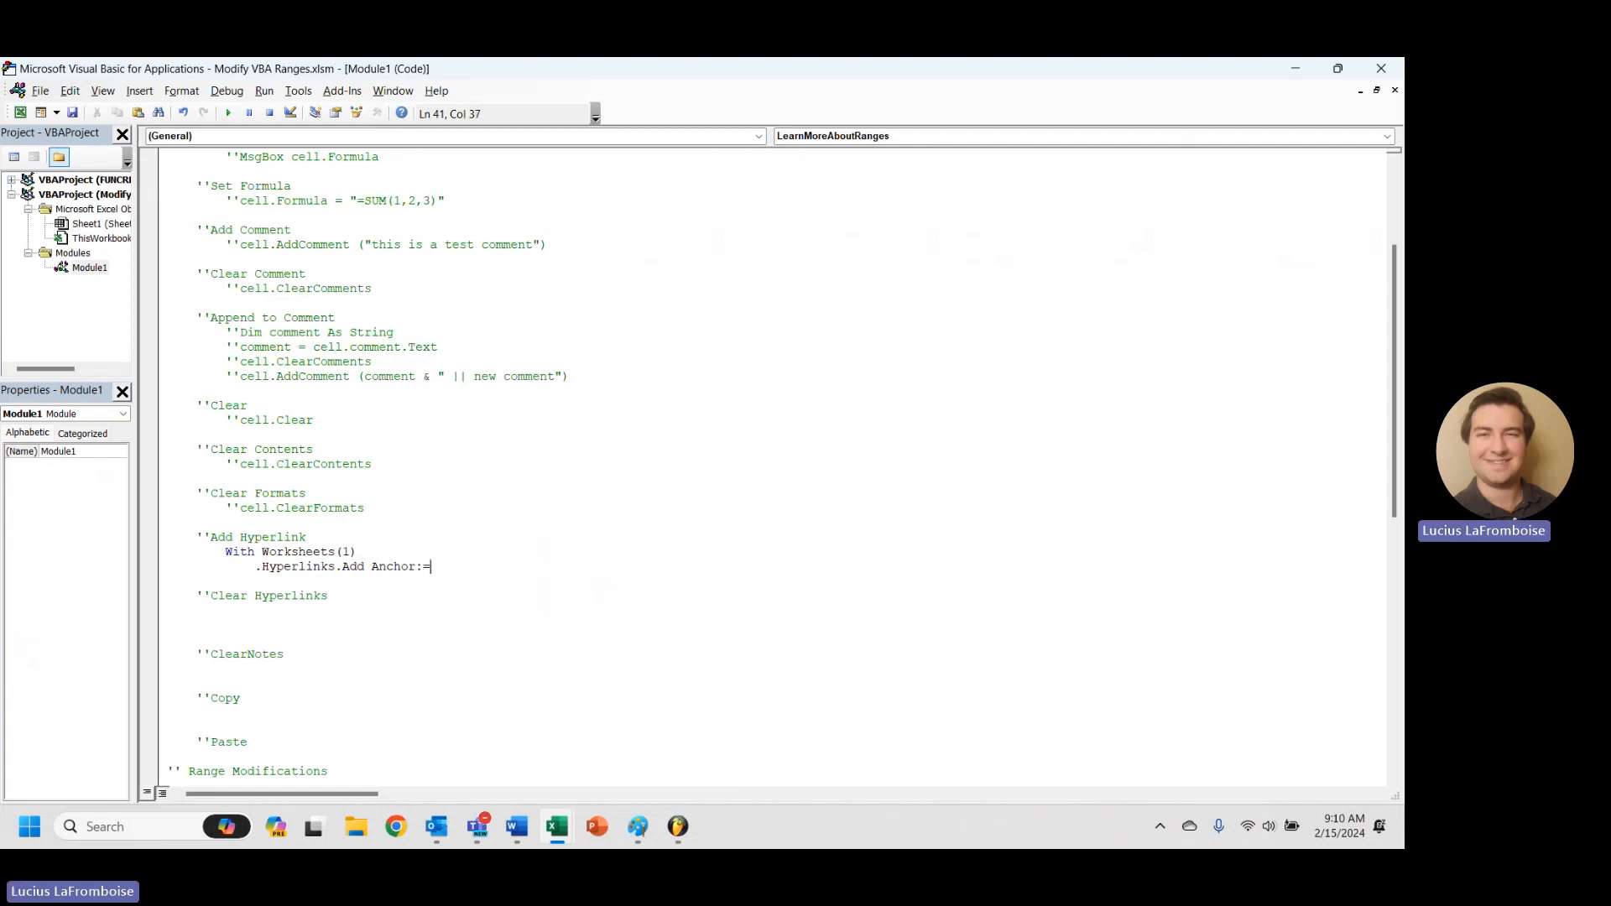
{"action": "type", "text": "ra"}
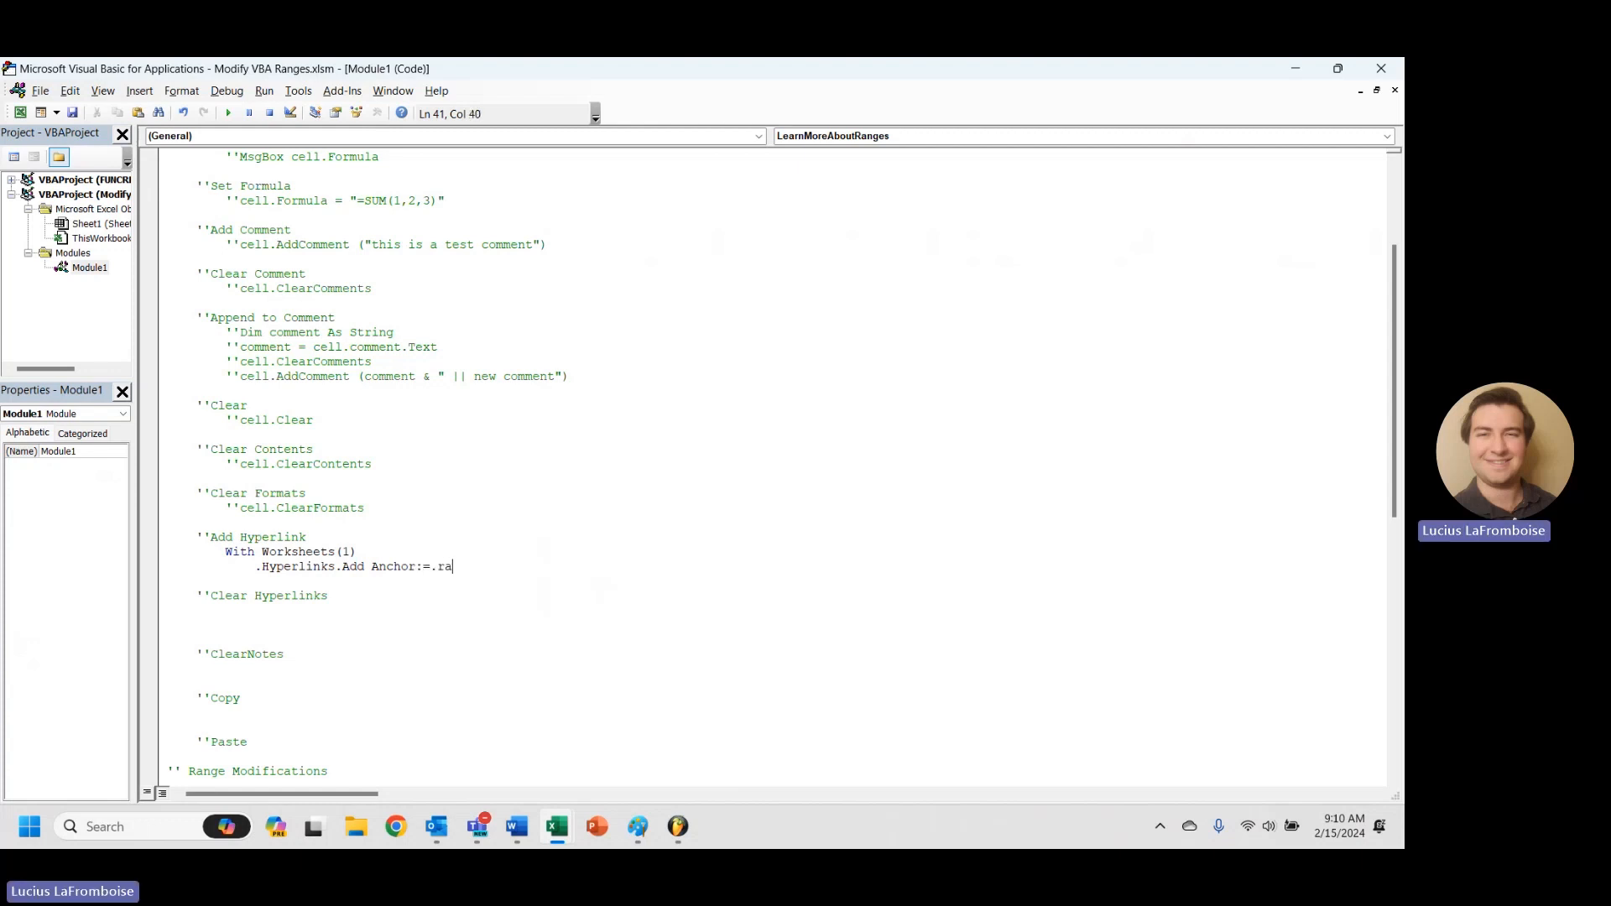
{"action": "type", "text": "nge(\"L2"}
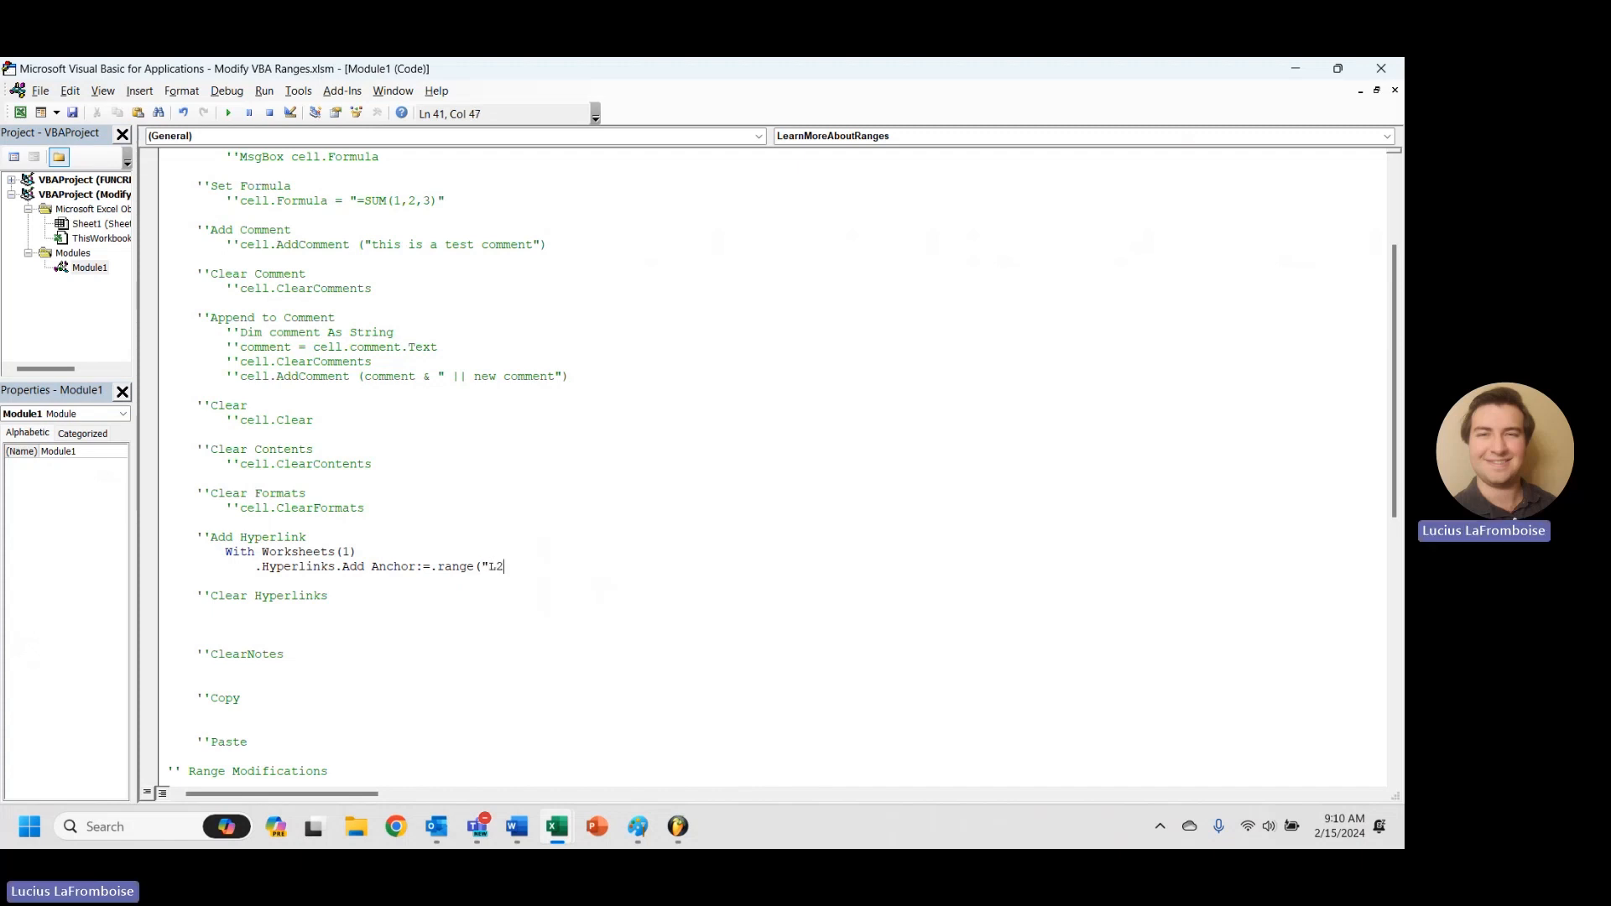
{"action": "type", "text": "2\")"}
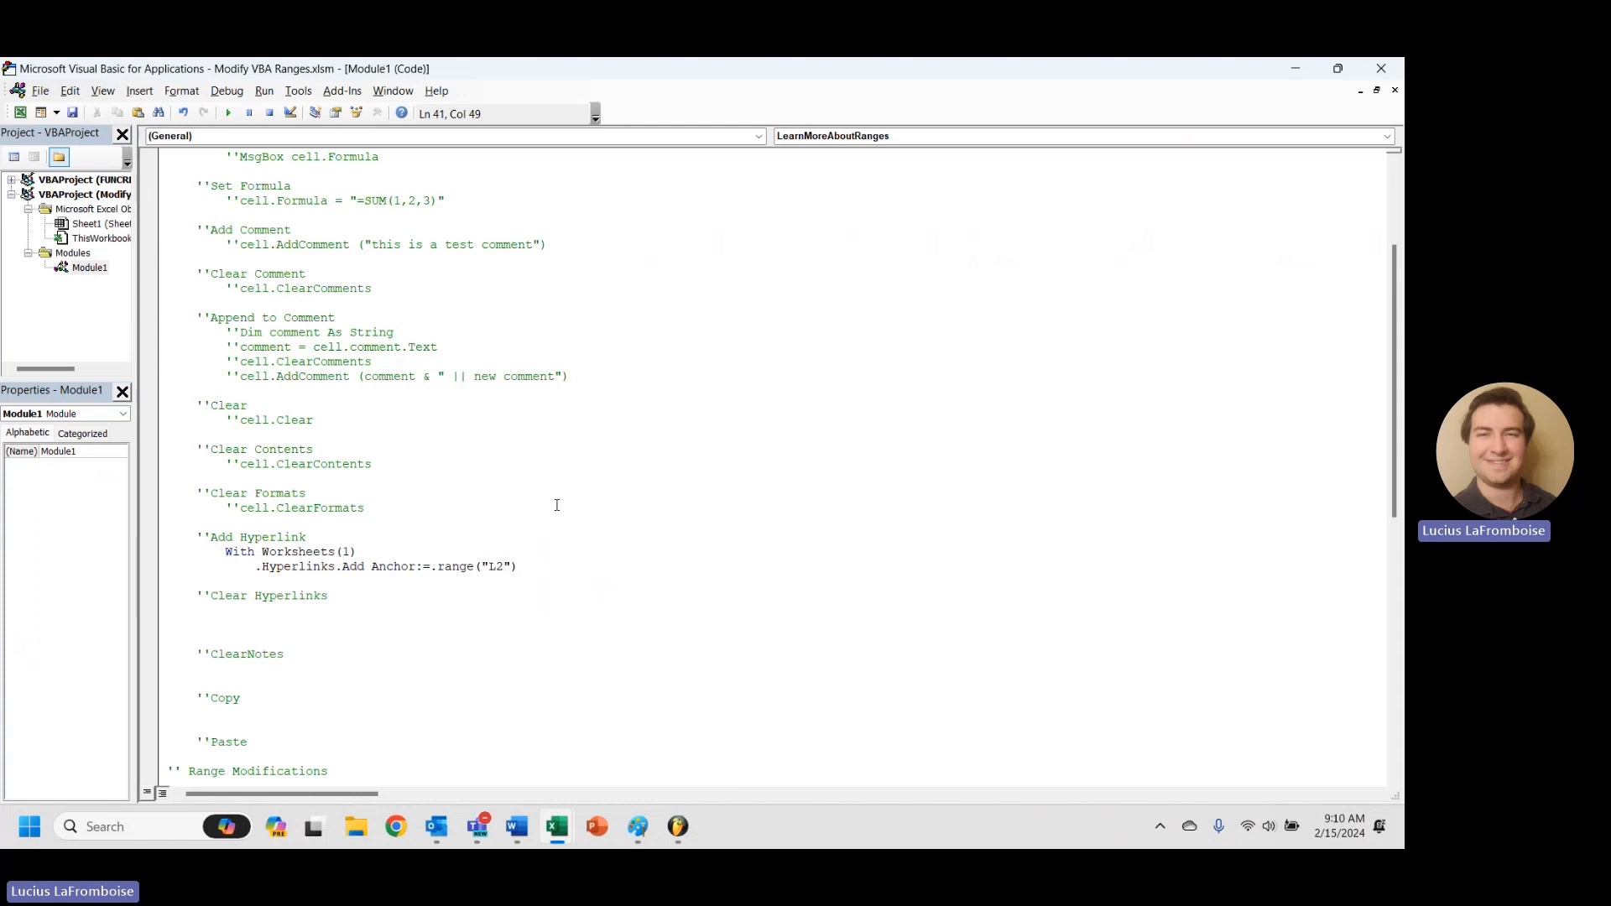
{"action": "type", "text": ", _"}
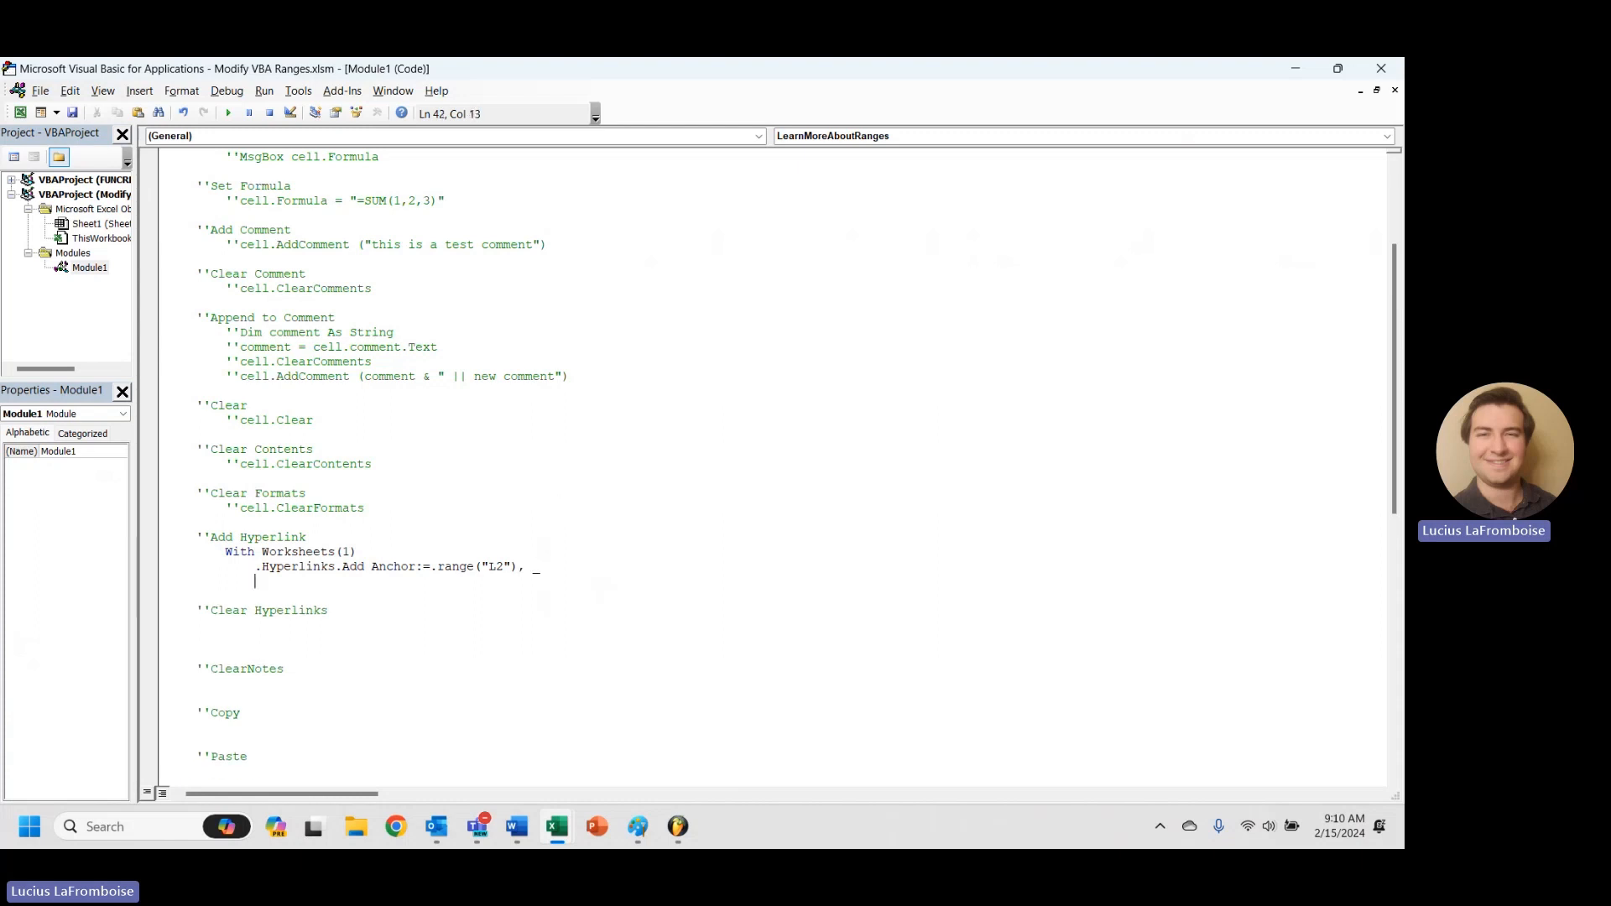
{"action": "type", "text": "Address"}
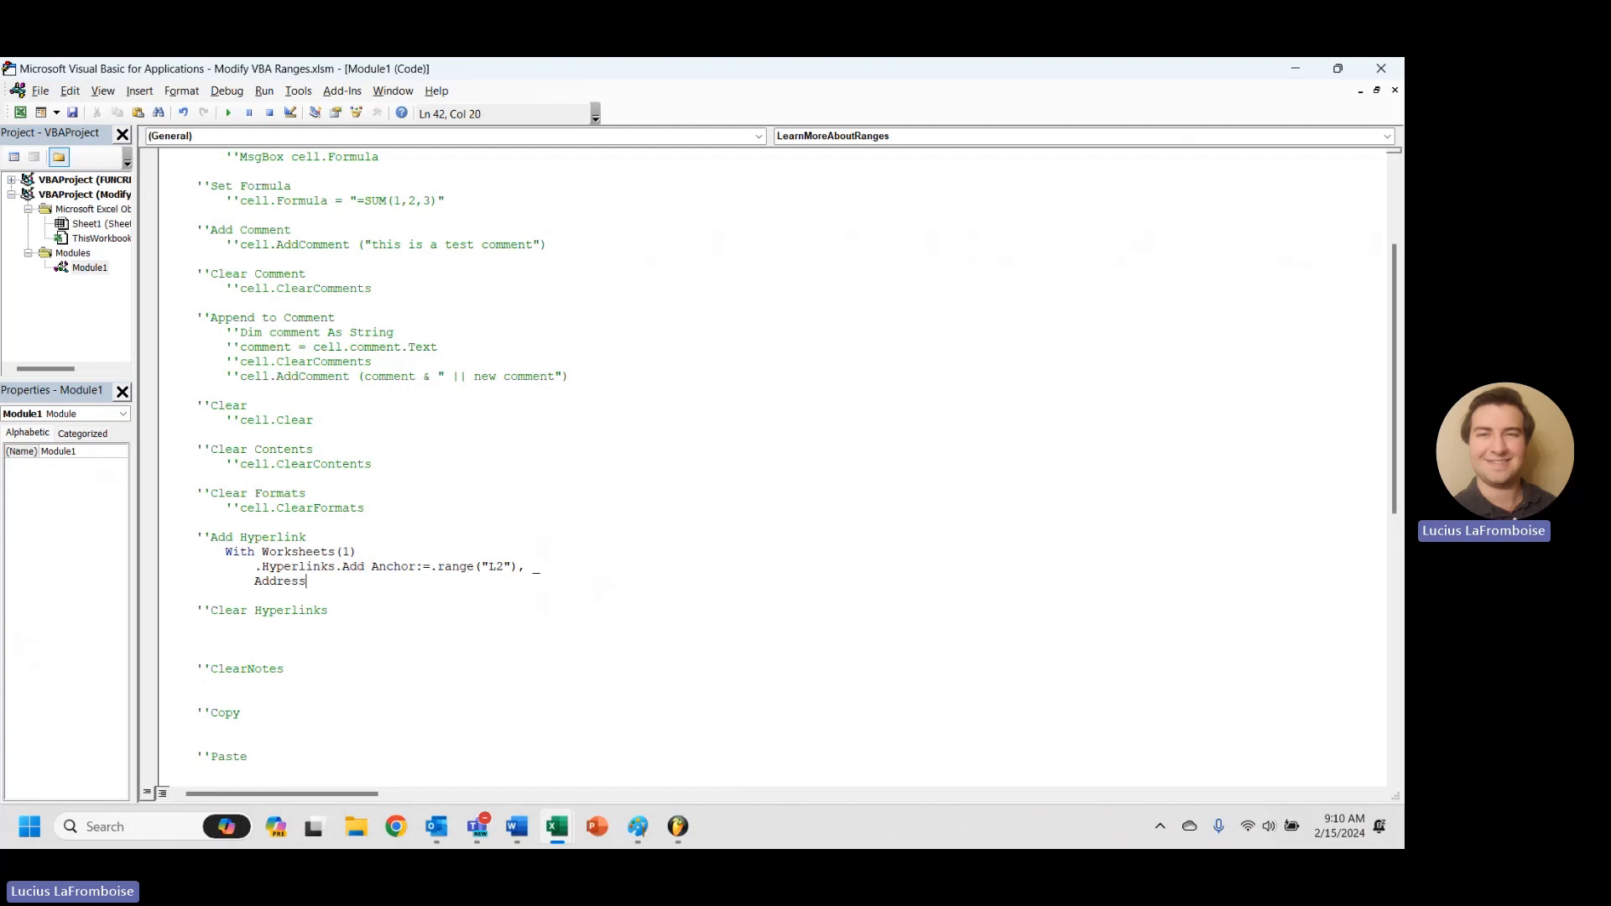
{"action": "type", "text": ":=\""}
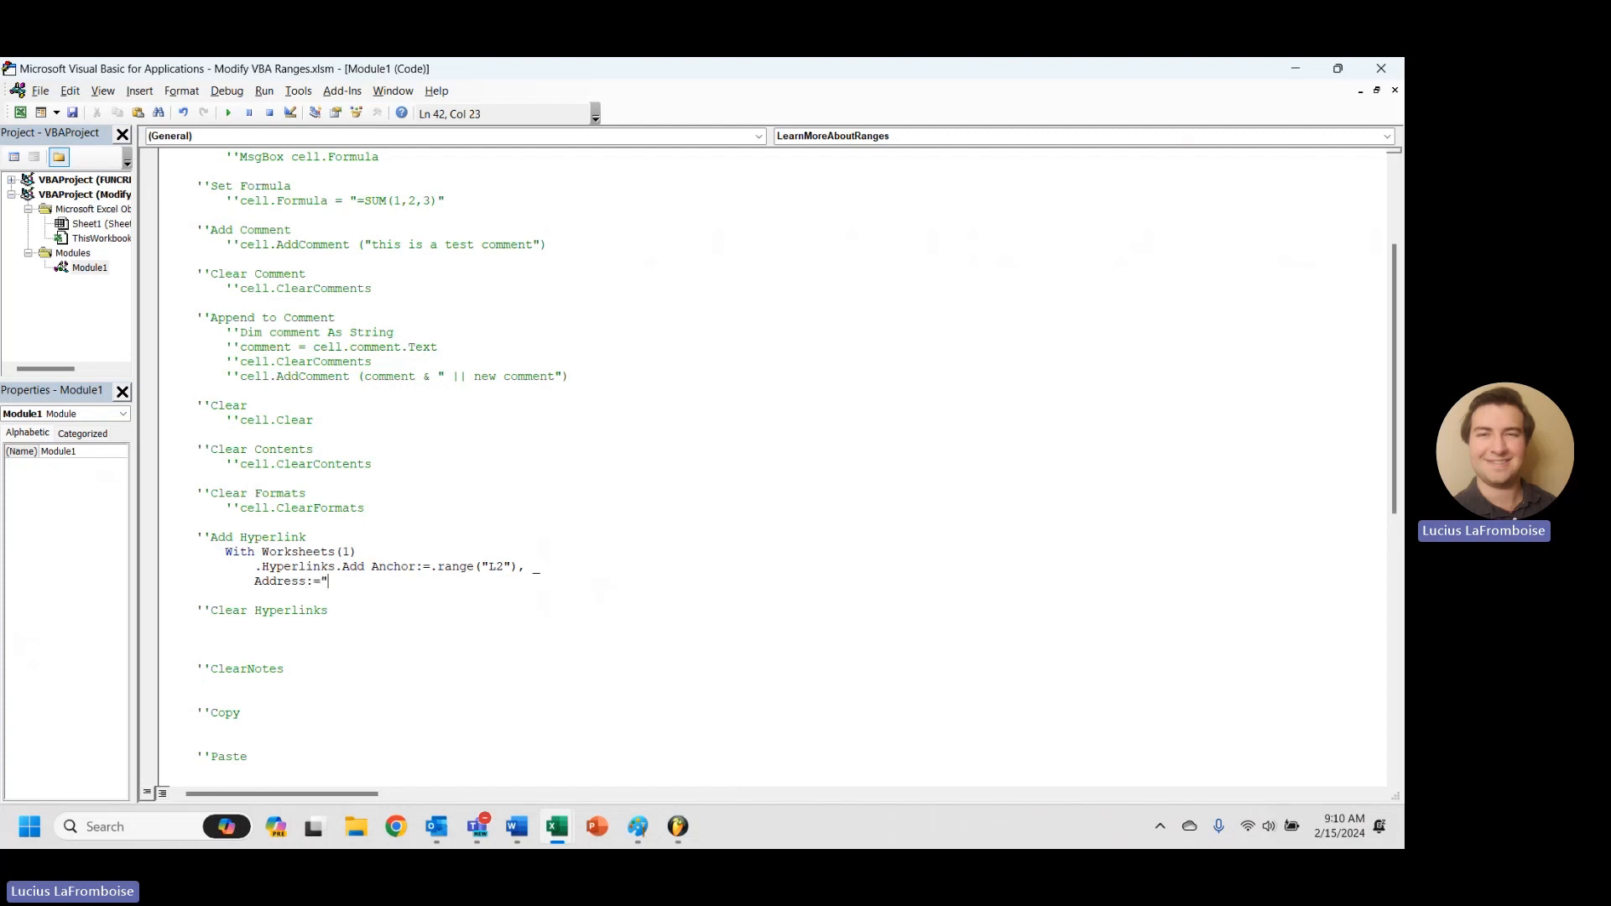
{"action": "type", "text": "\""}
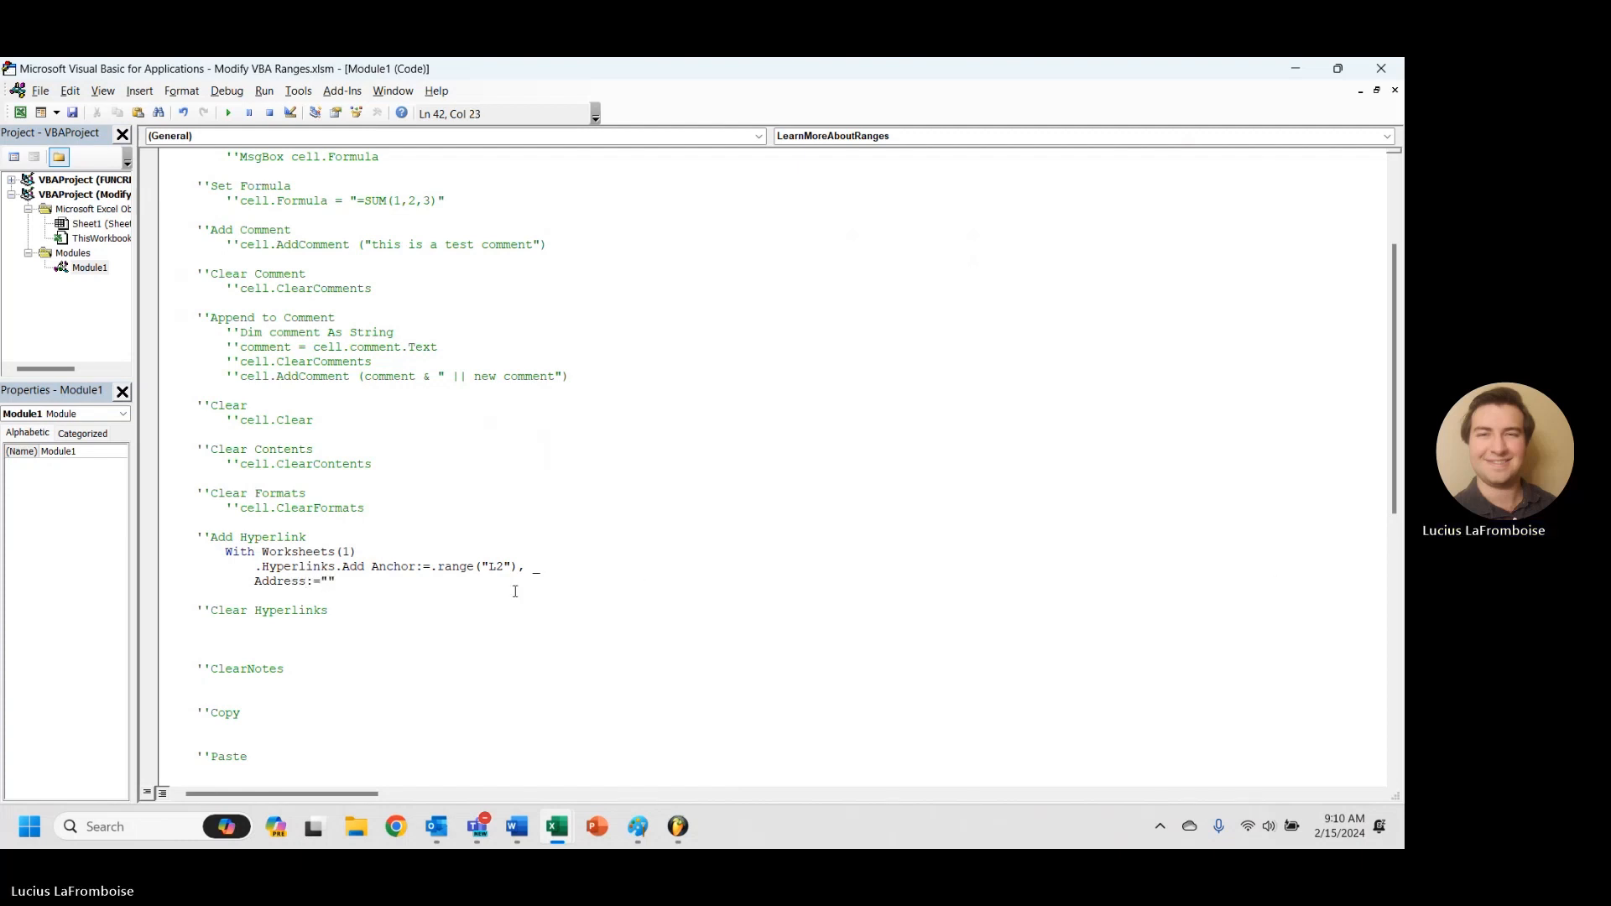
{"action": "type", "text": "https://youtu.be/AtviOYDI3OI"}
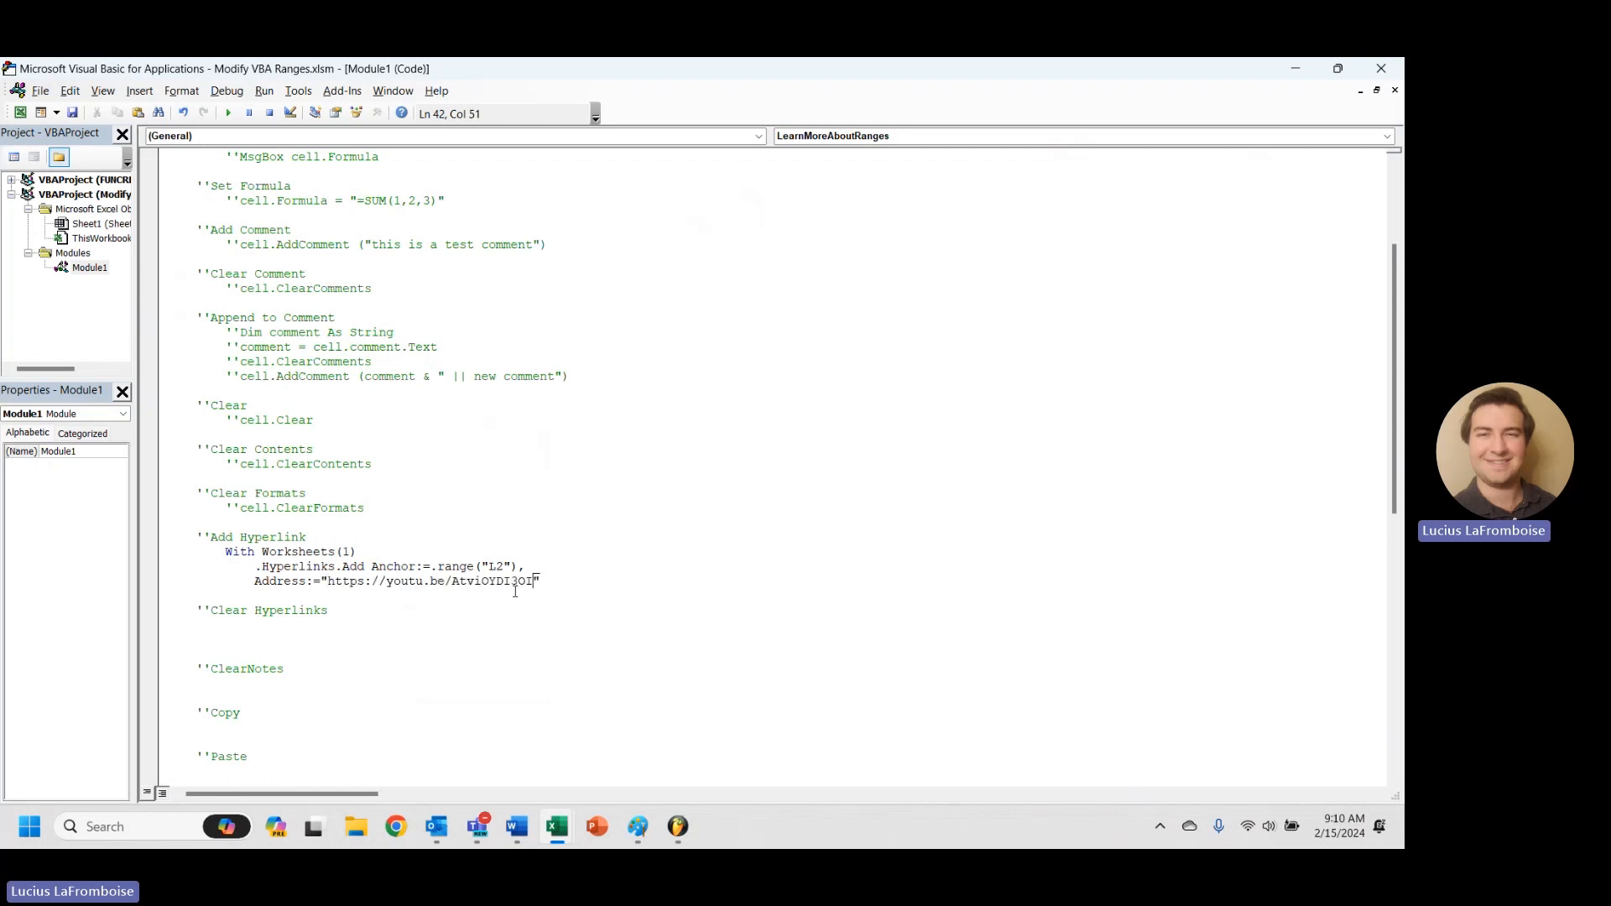
- Add the screen tip "Start your Free Trial of QESuite" on a continued line
{"action": "type", "text": ", _"}
{"action": "type", "text": "ScreenTip:="}
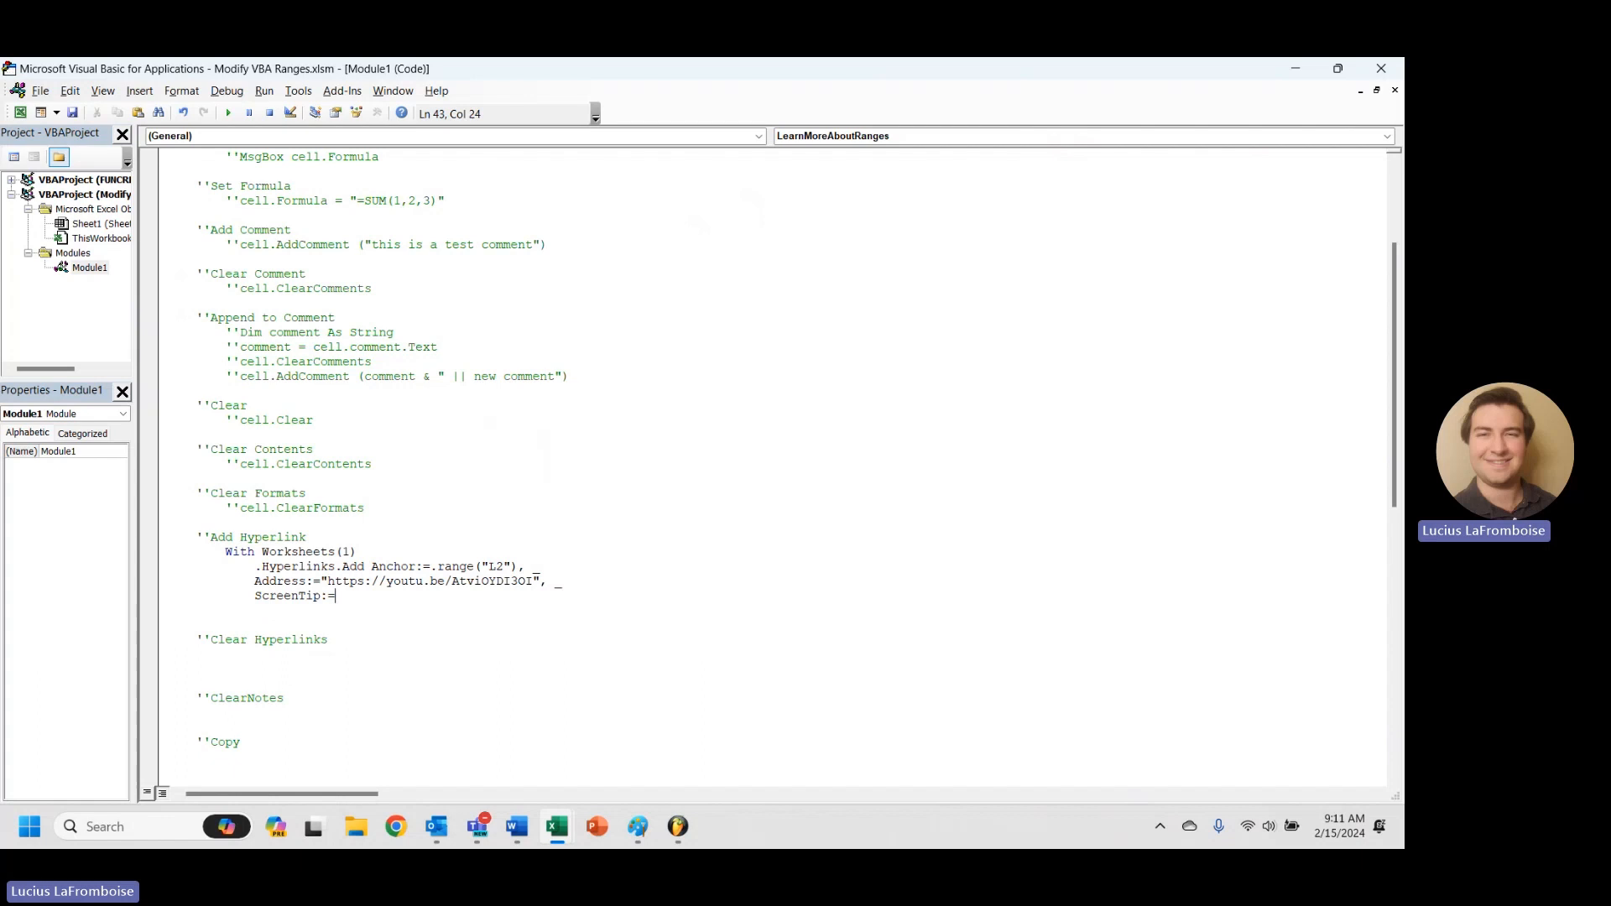
{"action": "type", "text": "\"S"}
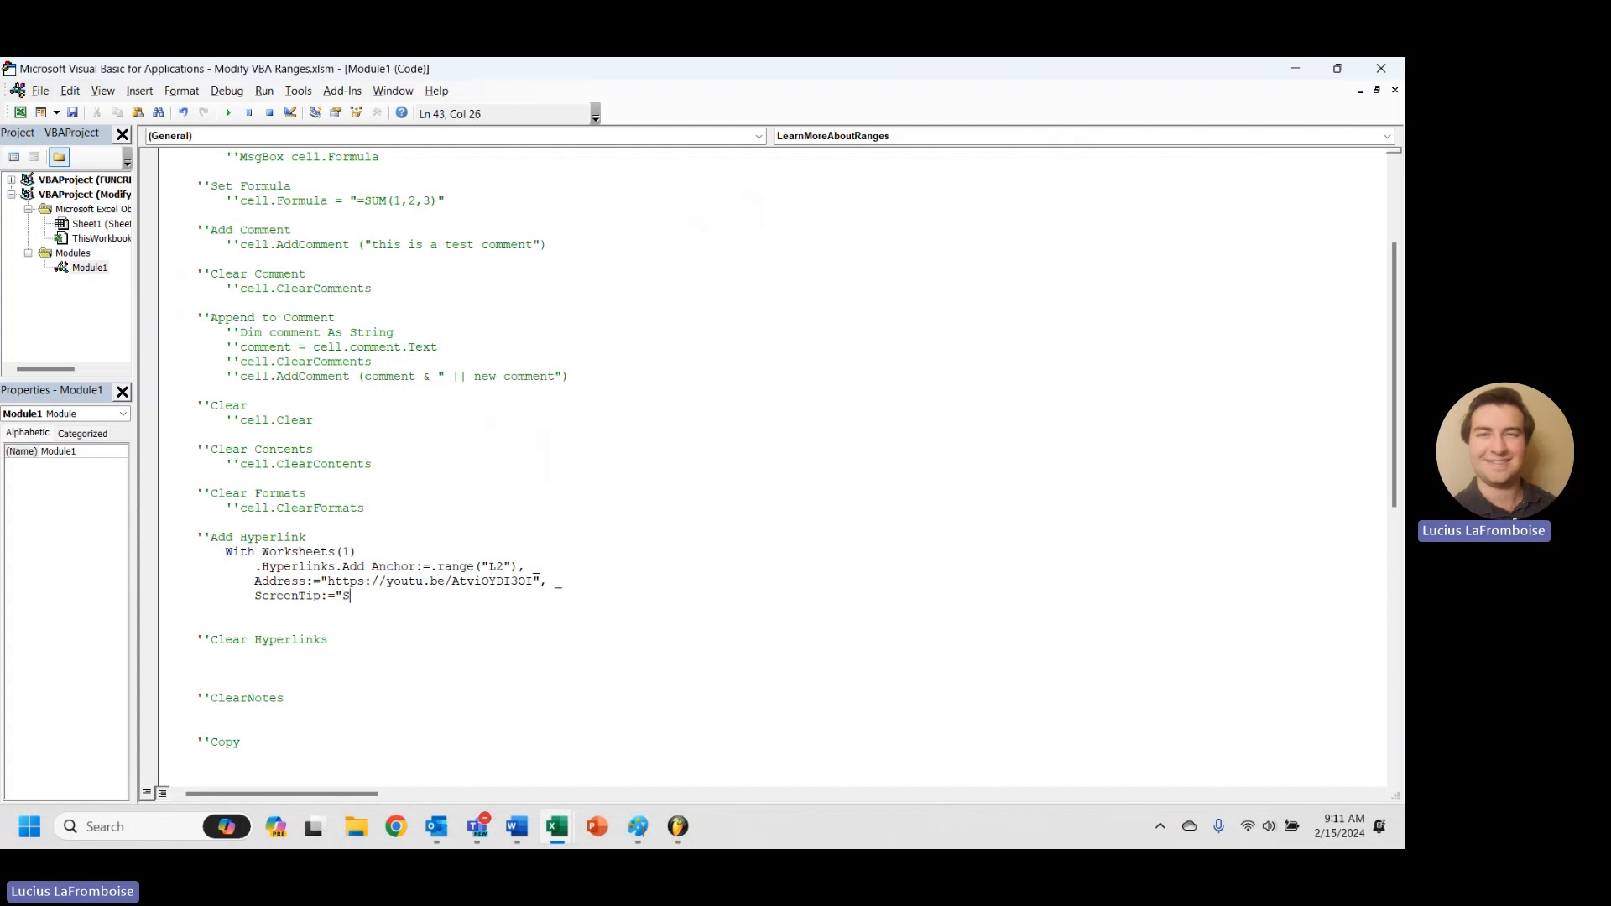
{"action": "type", "text": "tart your Fr"}
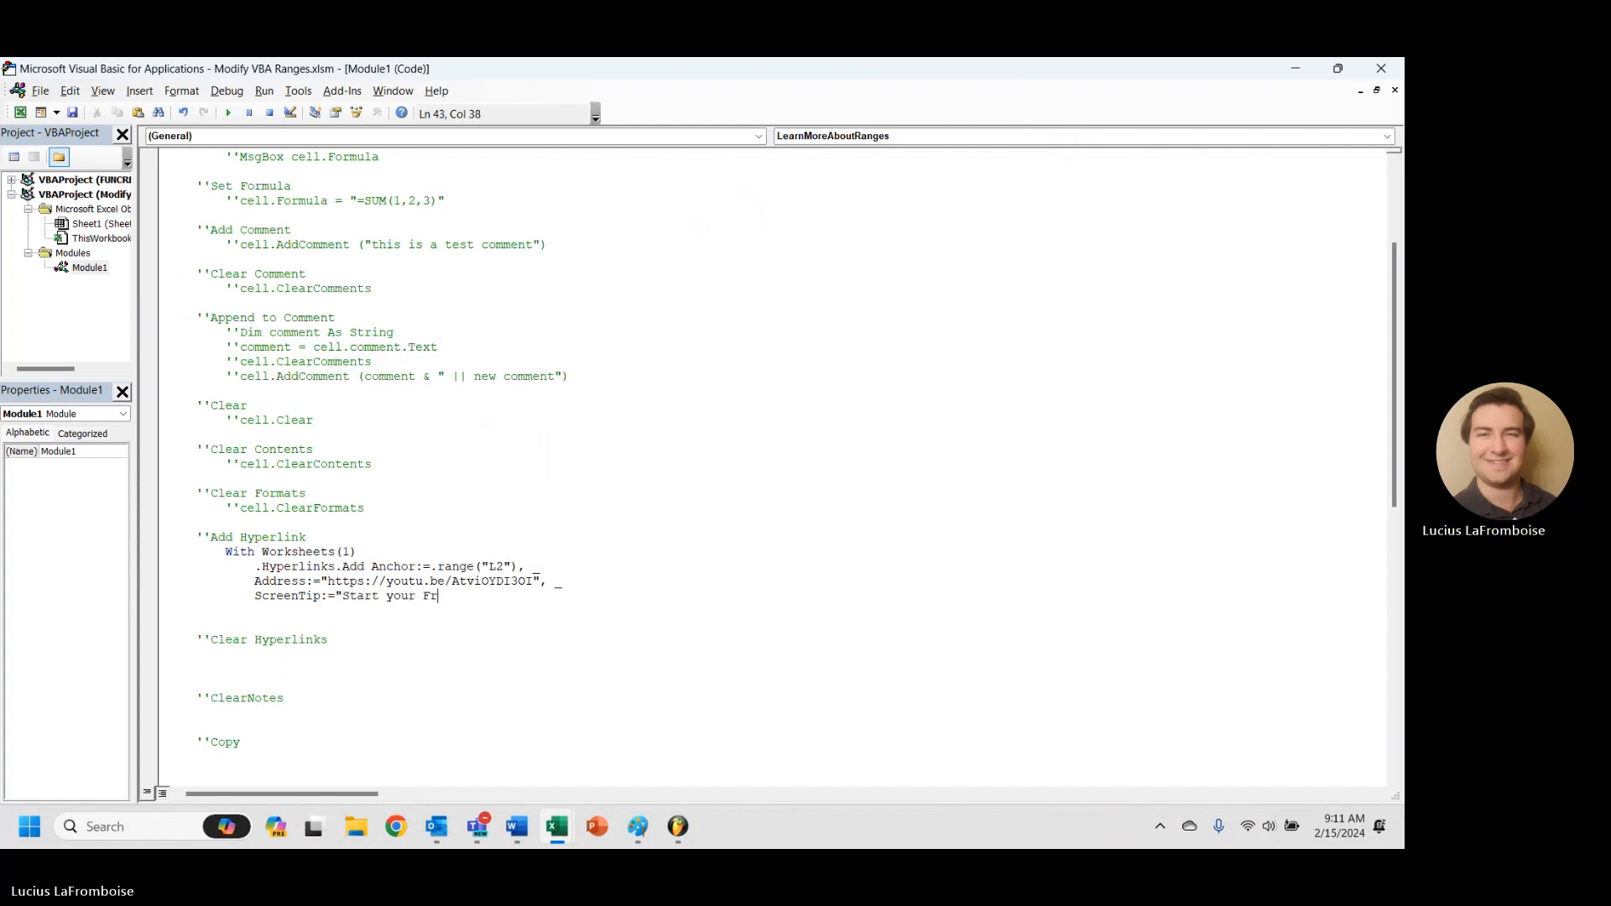
{"action": "type", "text": "ee Trial of"}
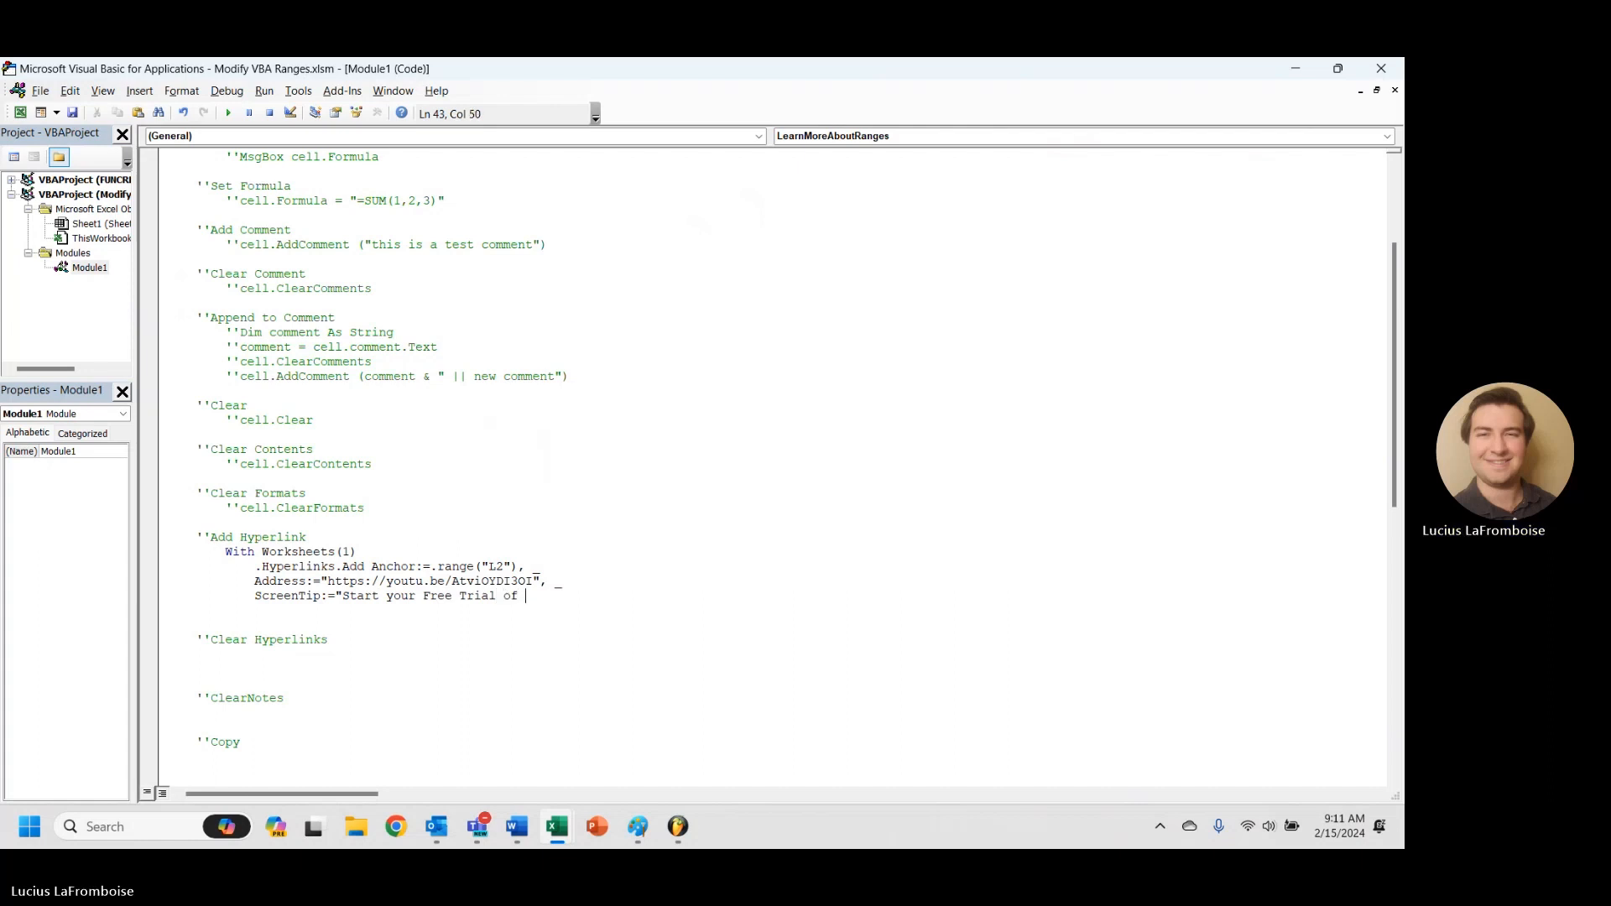
{"action": "type", "text": "QESuite\", _"}
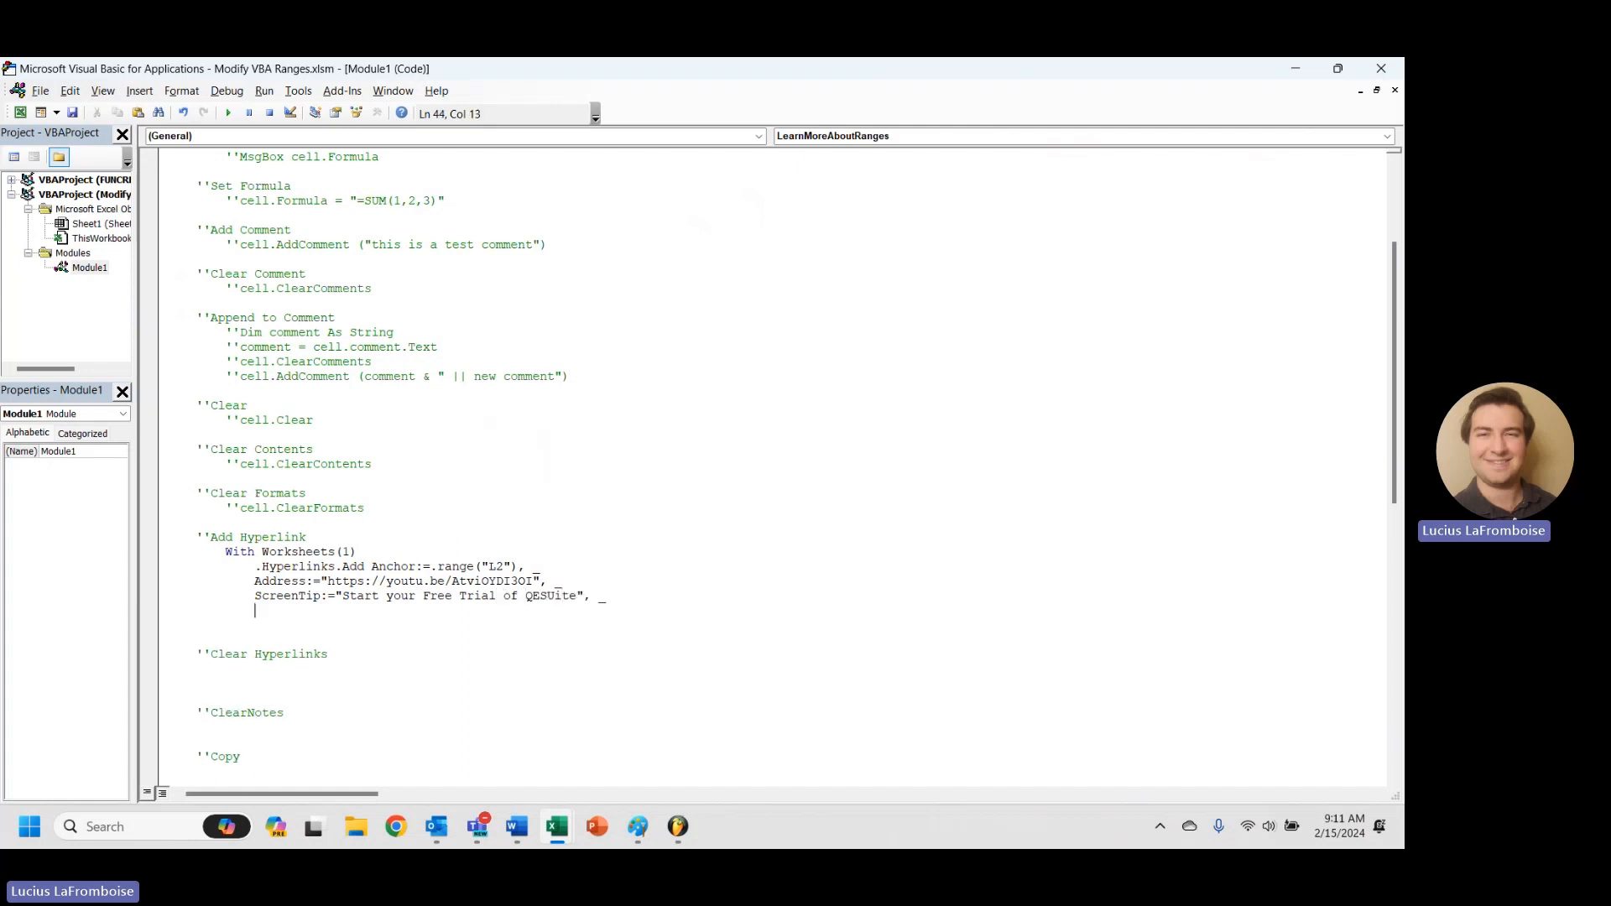
- Add TextToDisplay:="QESuite Free Trial" and return to the workbook
{"action": "type", "text": "Text"}
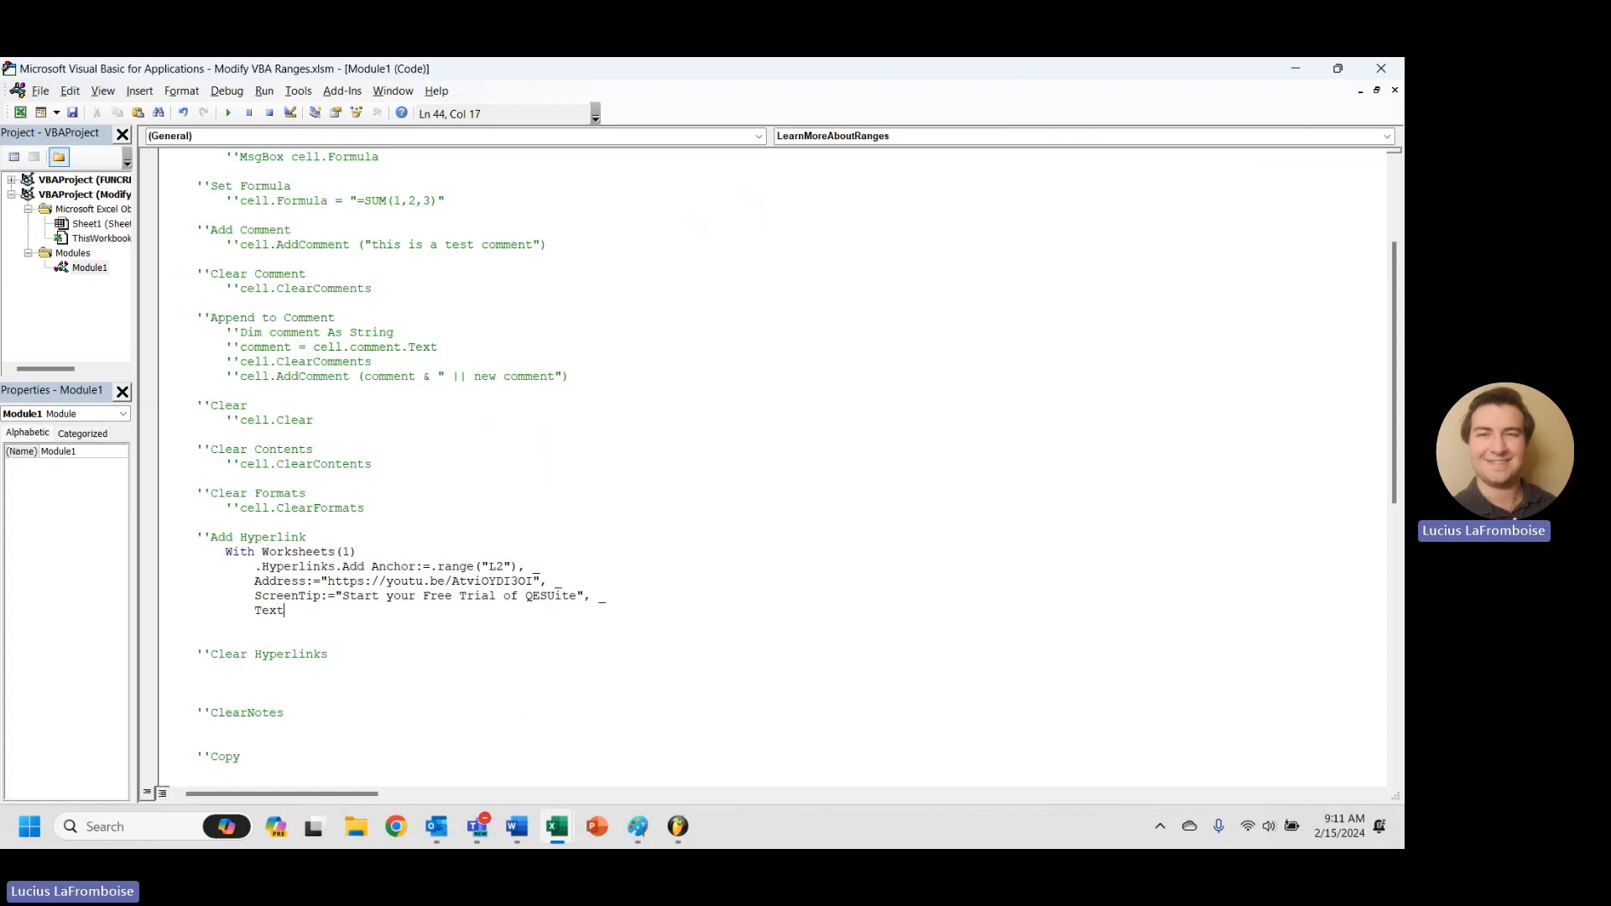
{"action": "type", "text": "ToDi"}
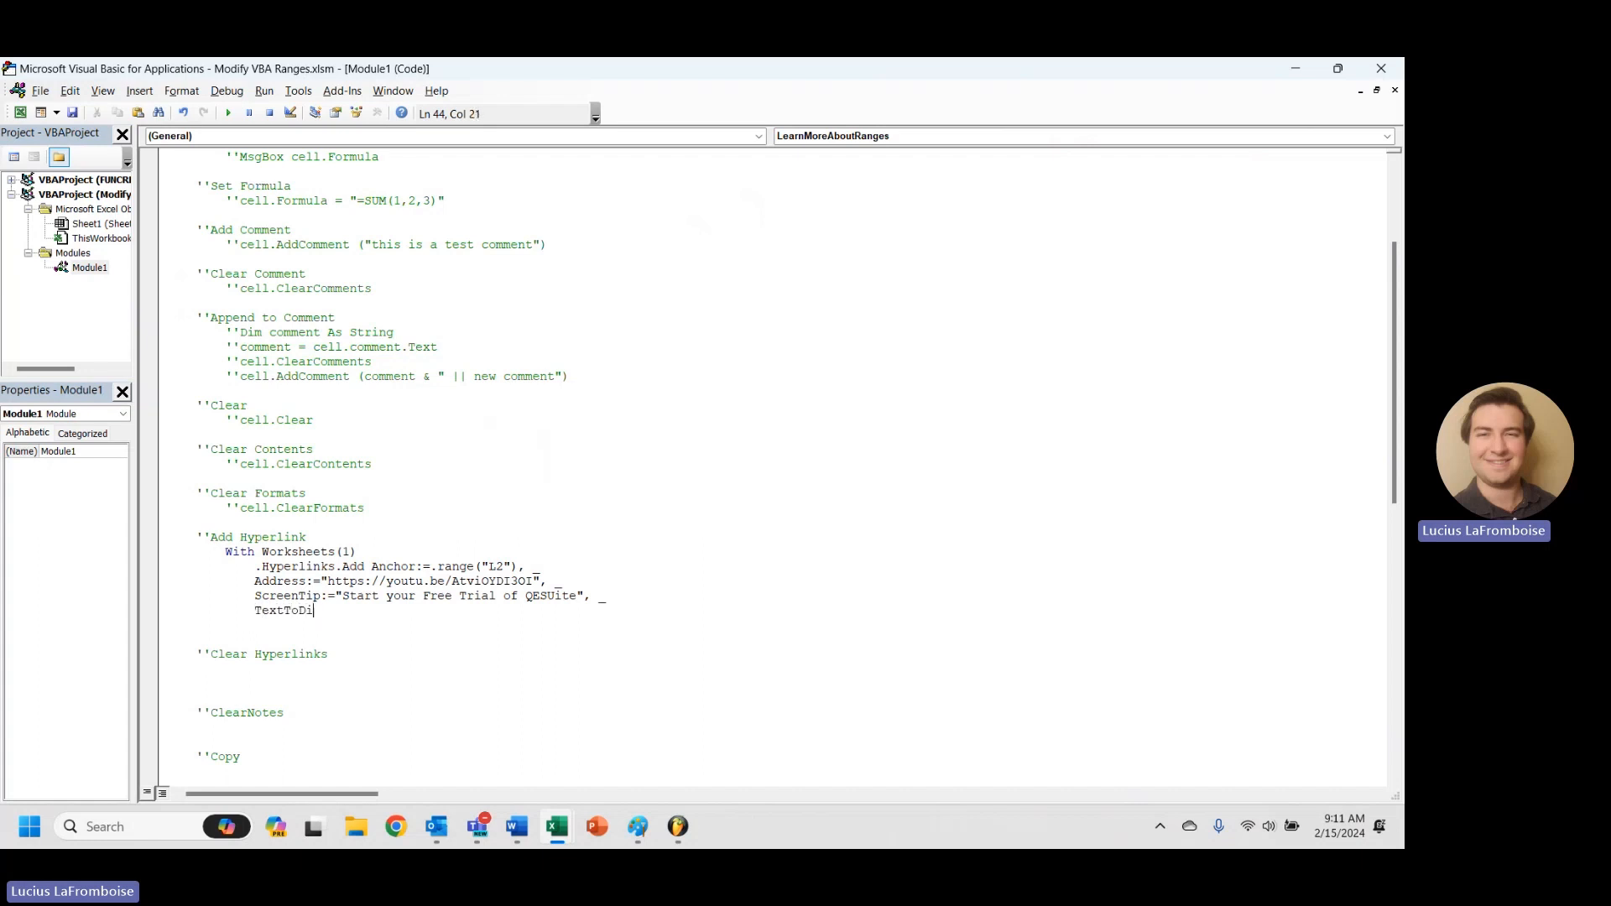
{"action": "type", "text": "splay:="}
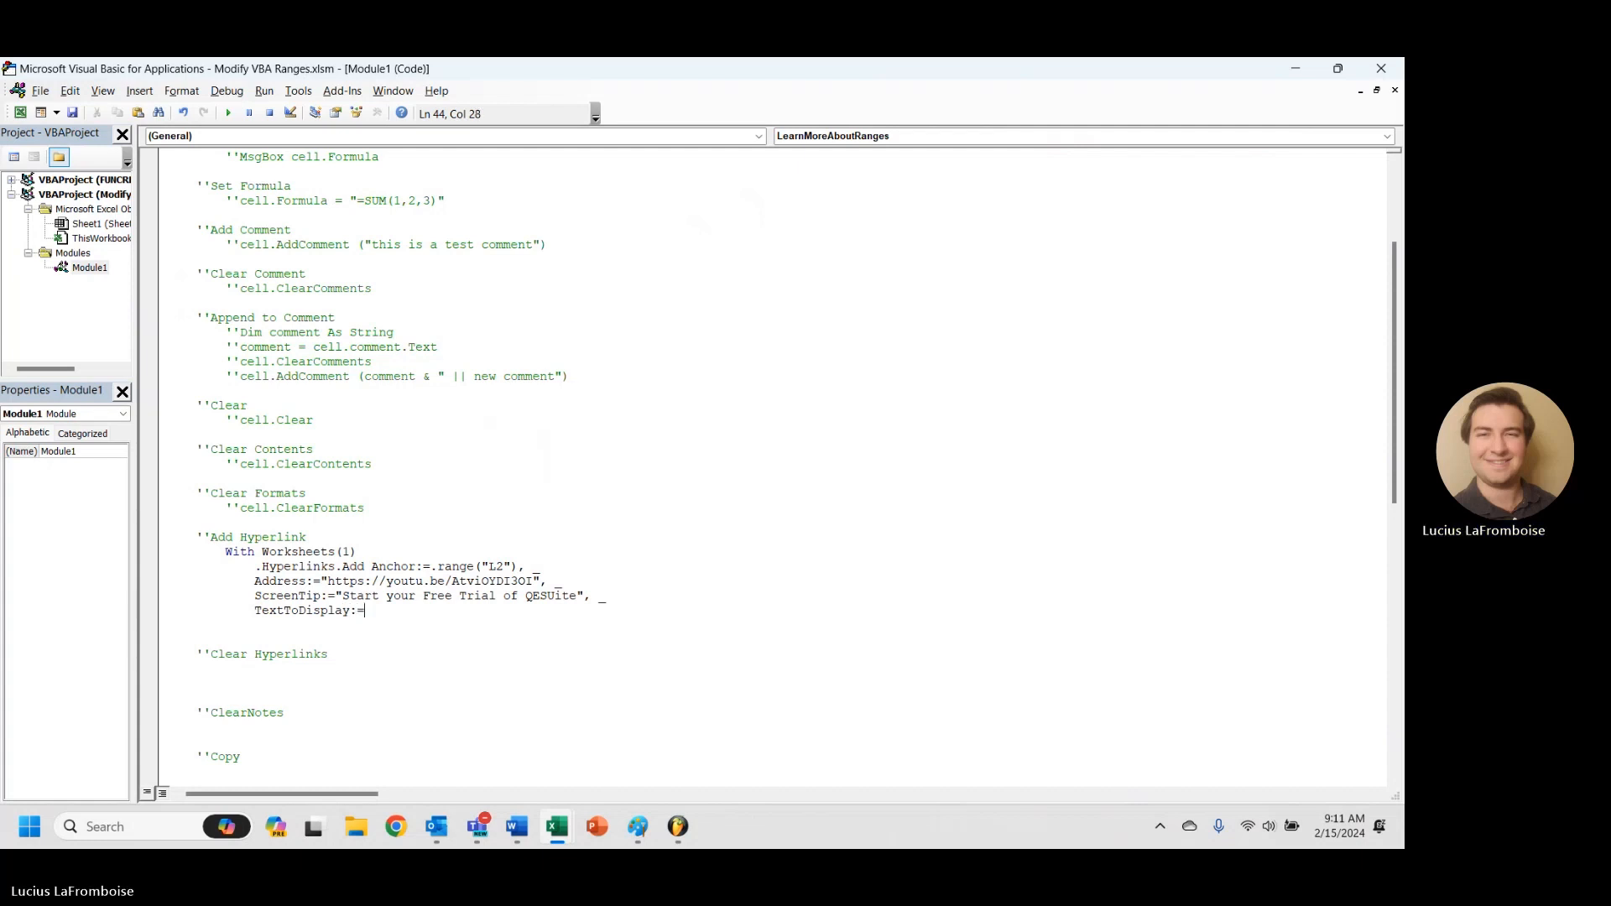
{"action": "type", "text": "\"QE"}
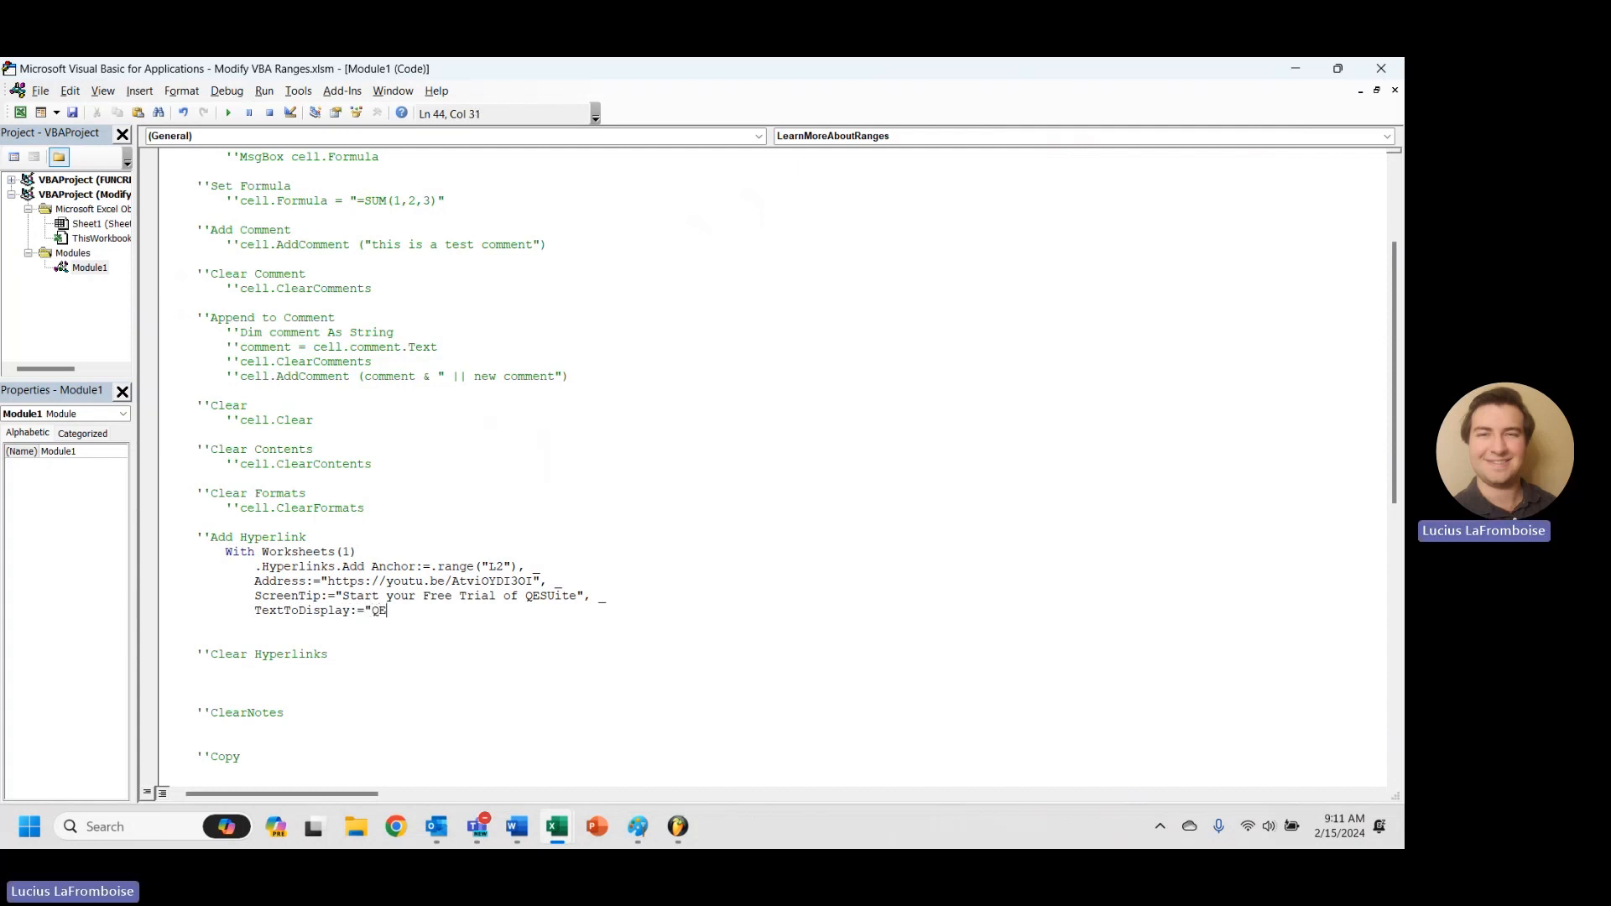
{"action": "type", "text": "Suite Fr"}
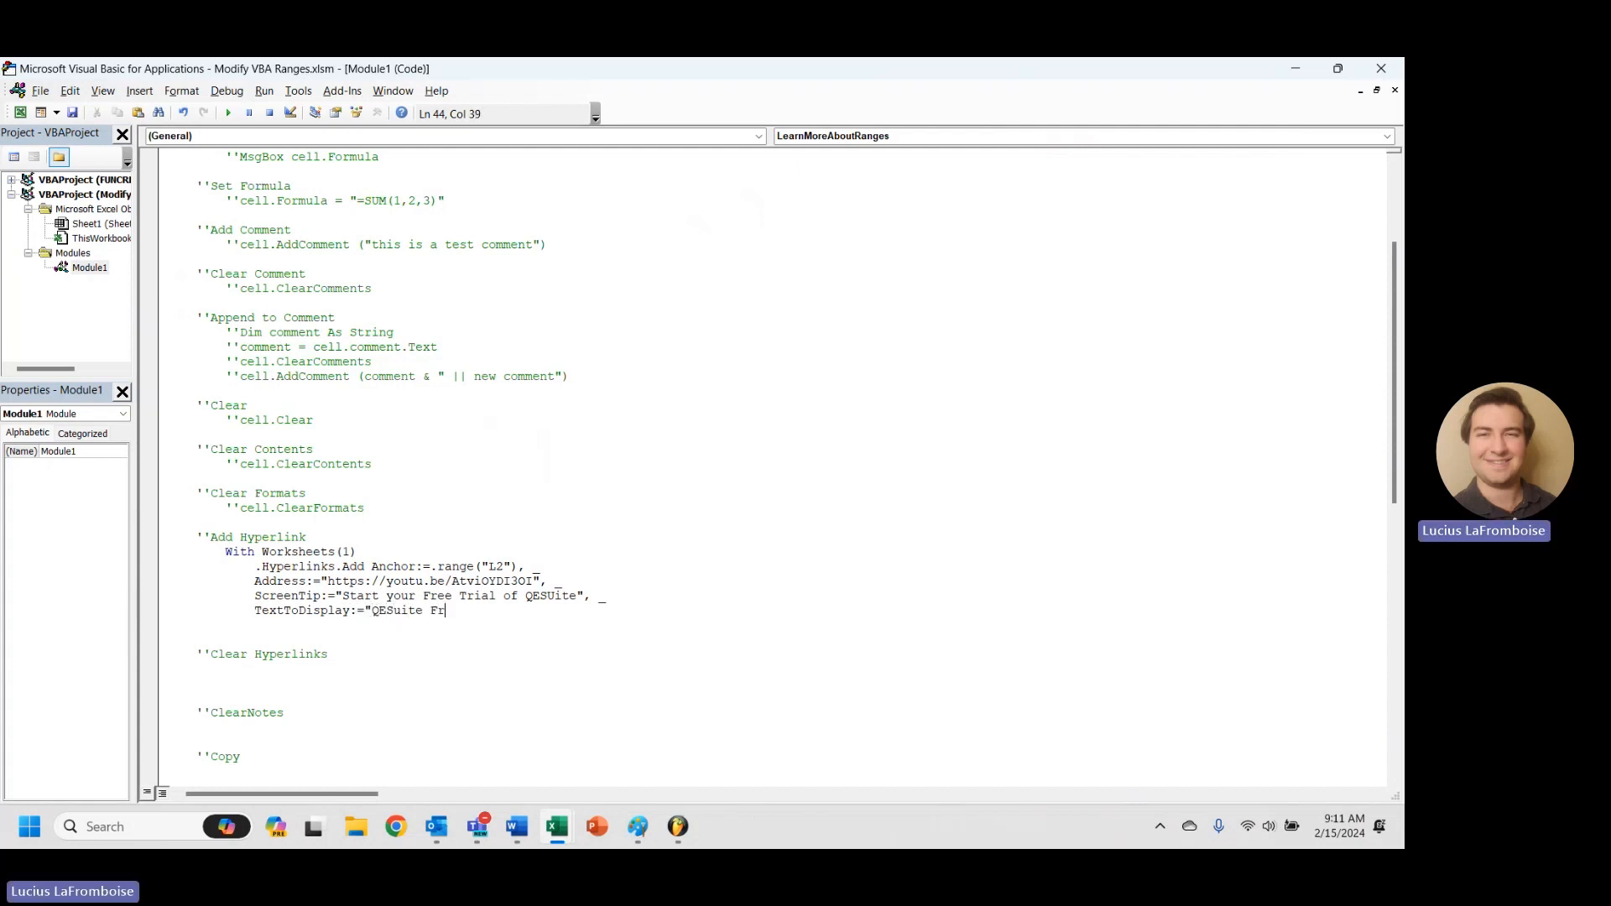
{"action": "type", "text": "ee Trial\""}
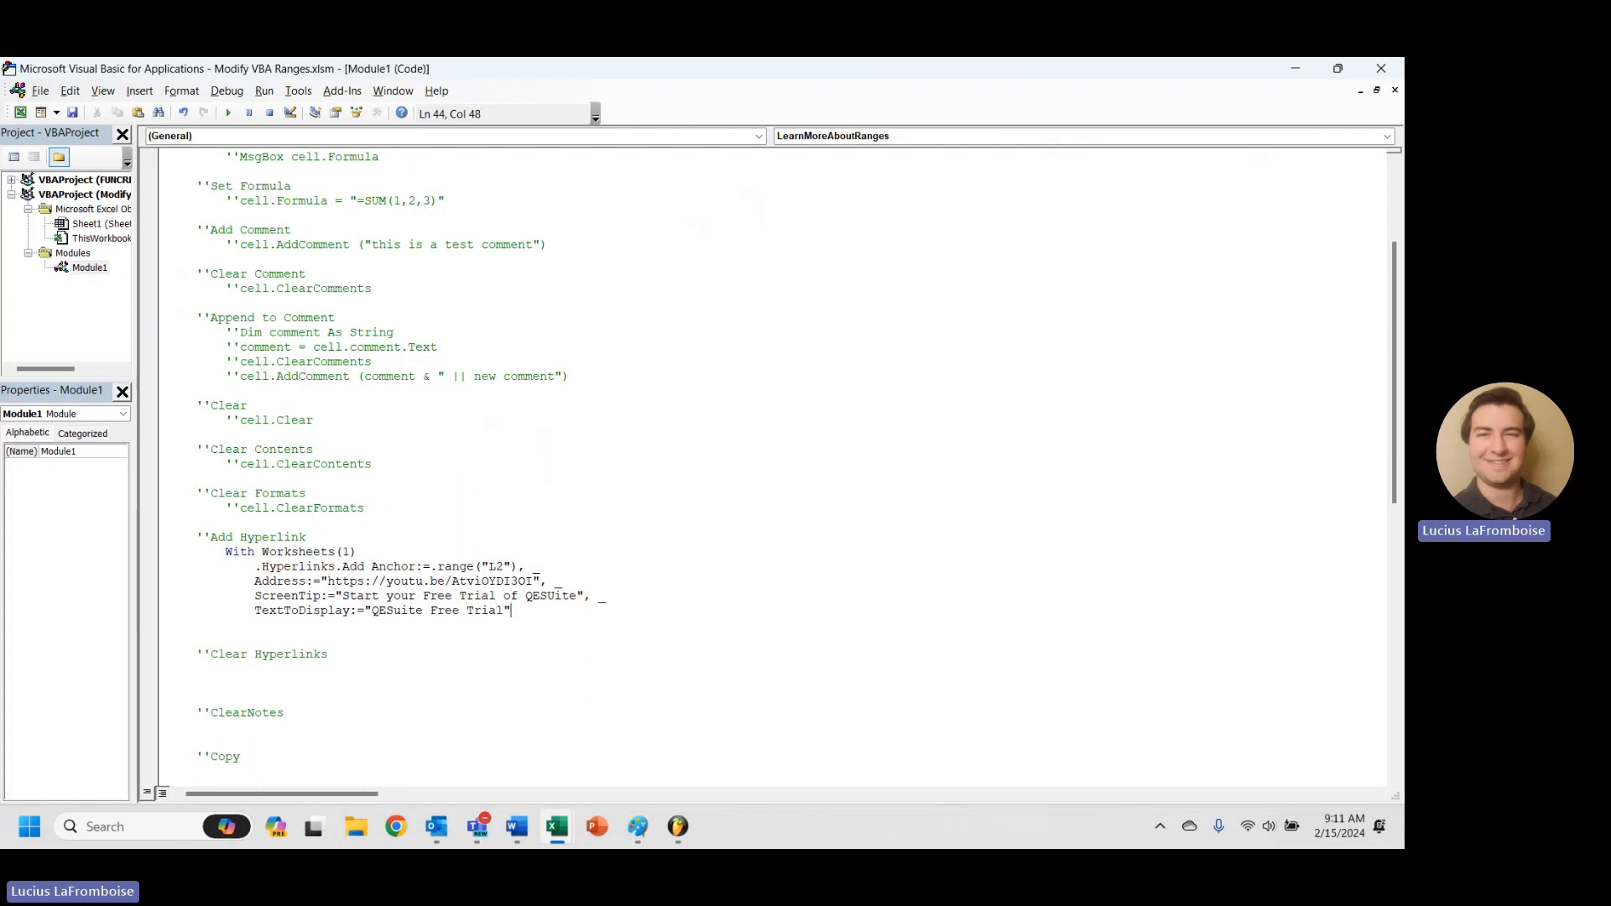
{"action": "left_click", "coordinate": [526, 596]}
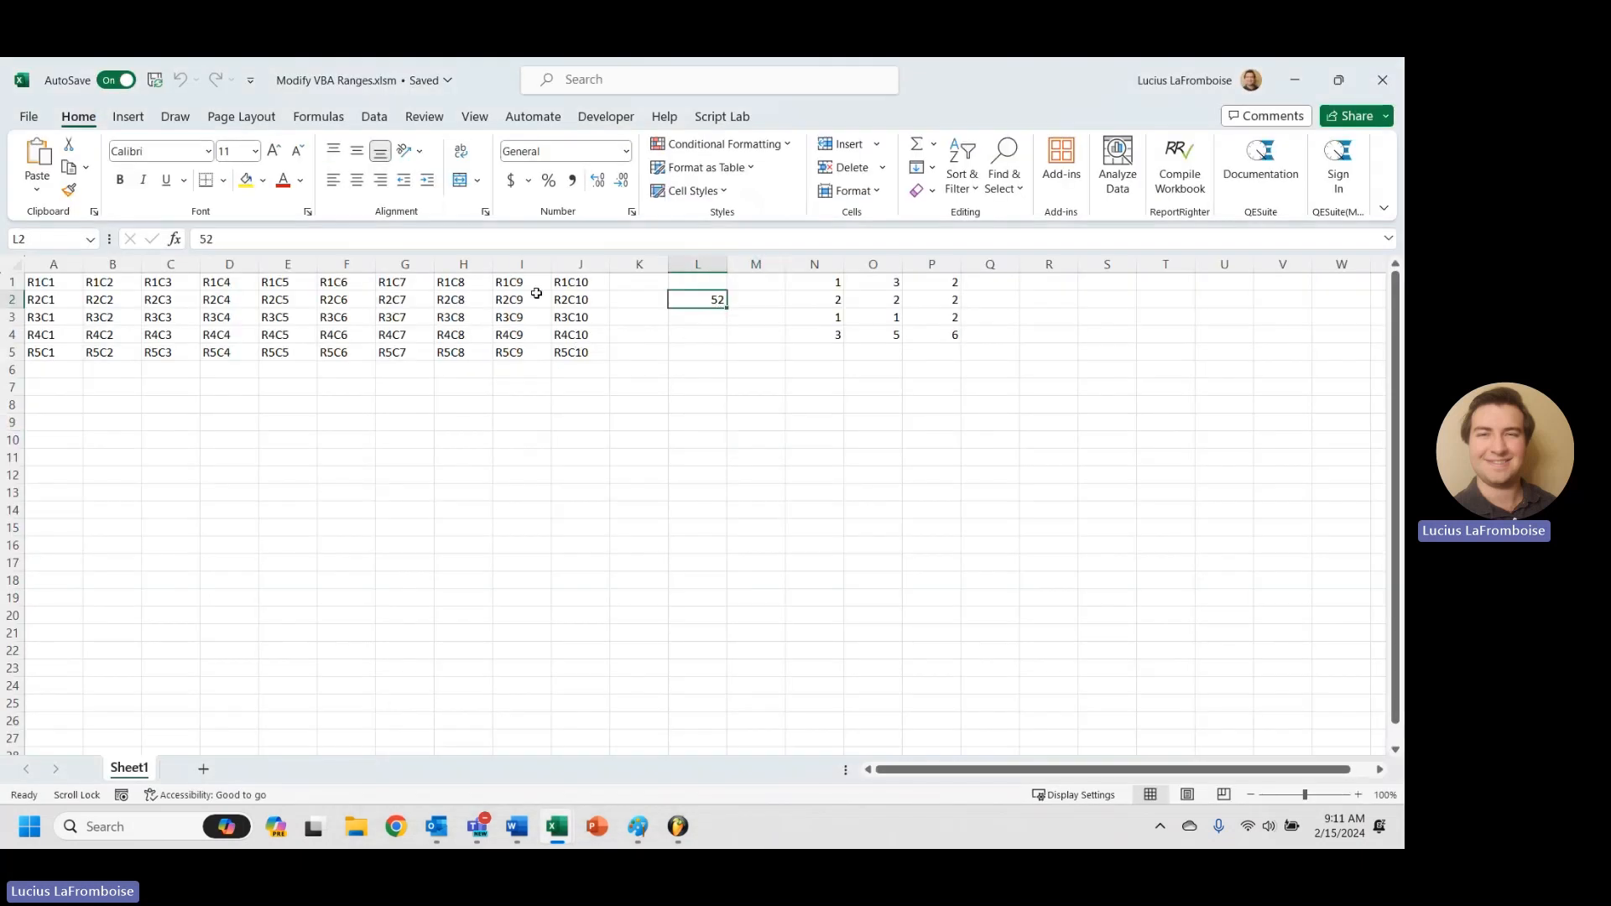
{"action": "mouse_move", "coordinate": [216, 299]}
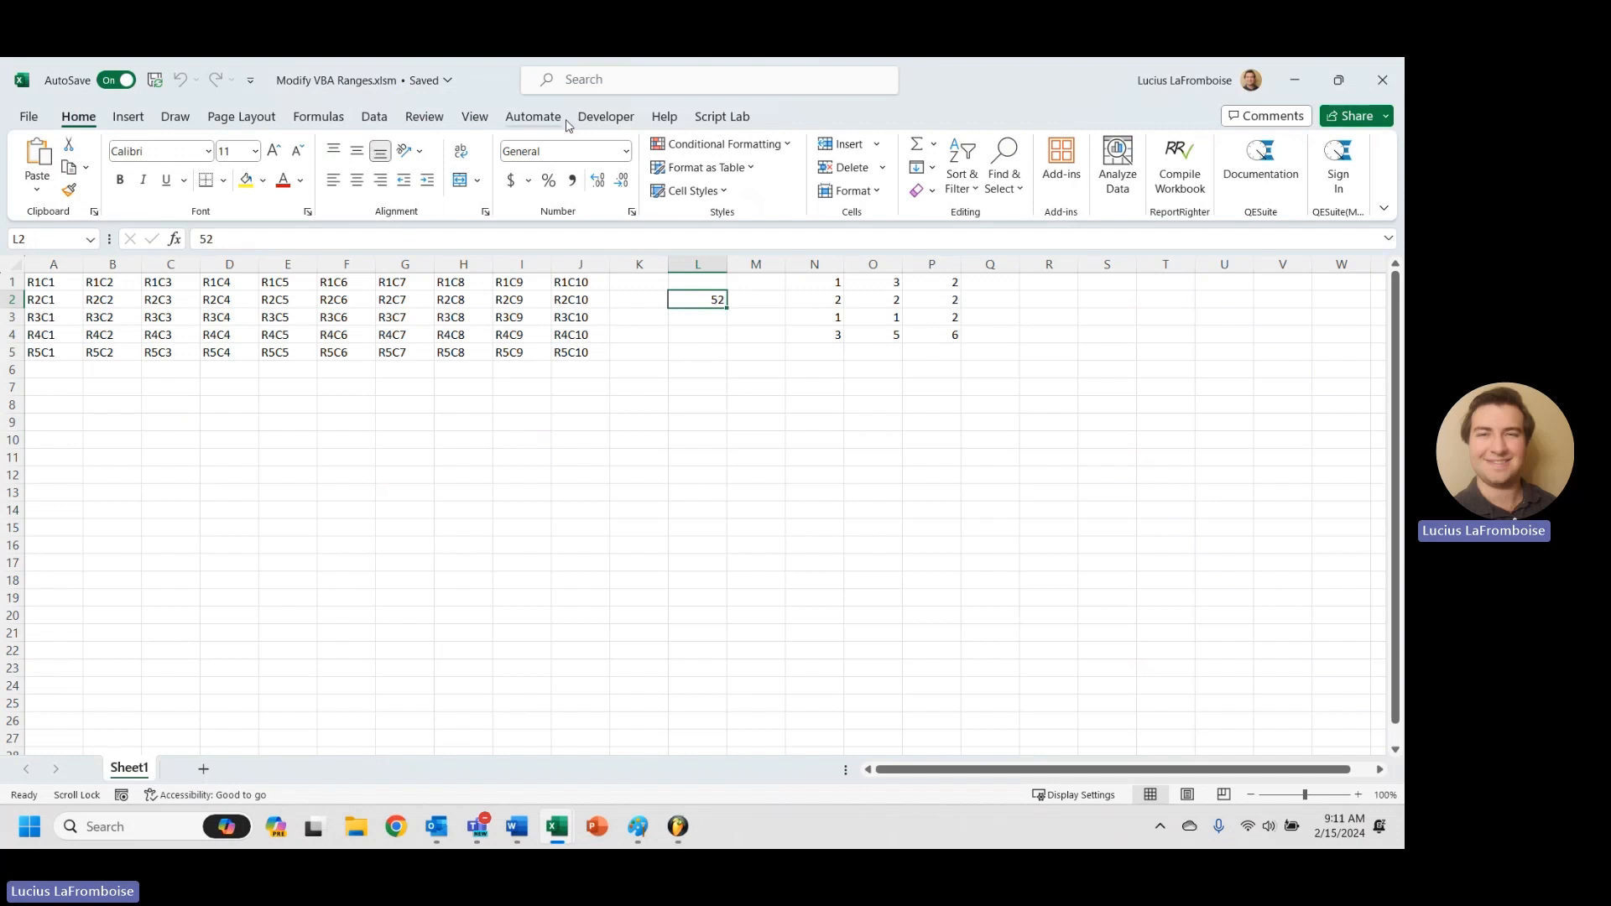
- Run the LearnMoreAboutRanges macro from Developer > Macros and dismiss the Expected End With error
{"action": "left_click", "coordinate": [605, 116]}
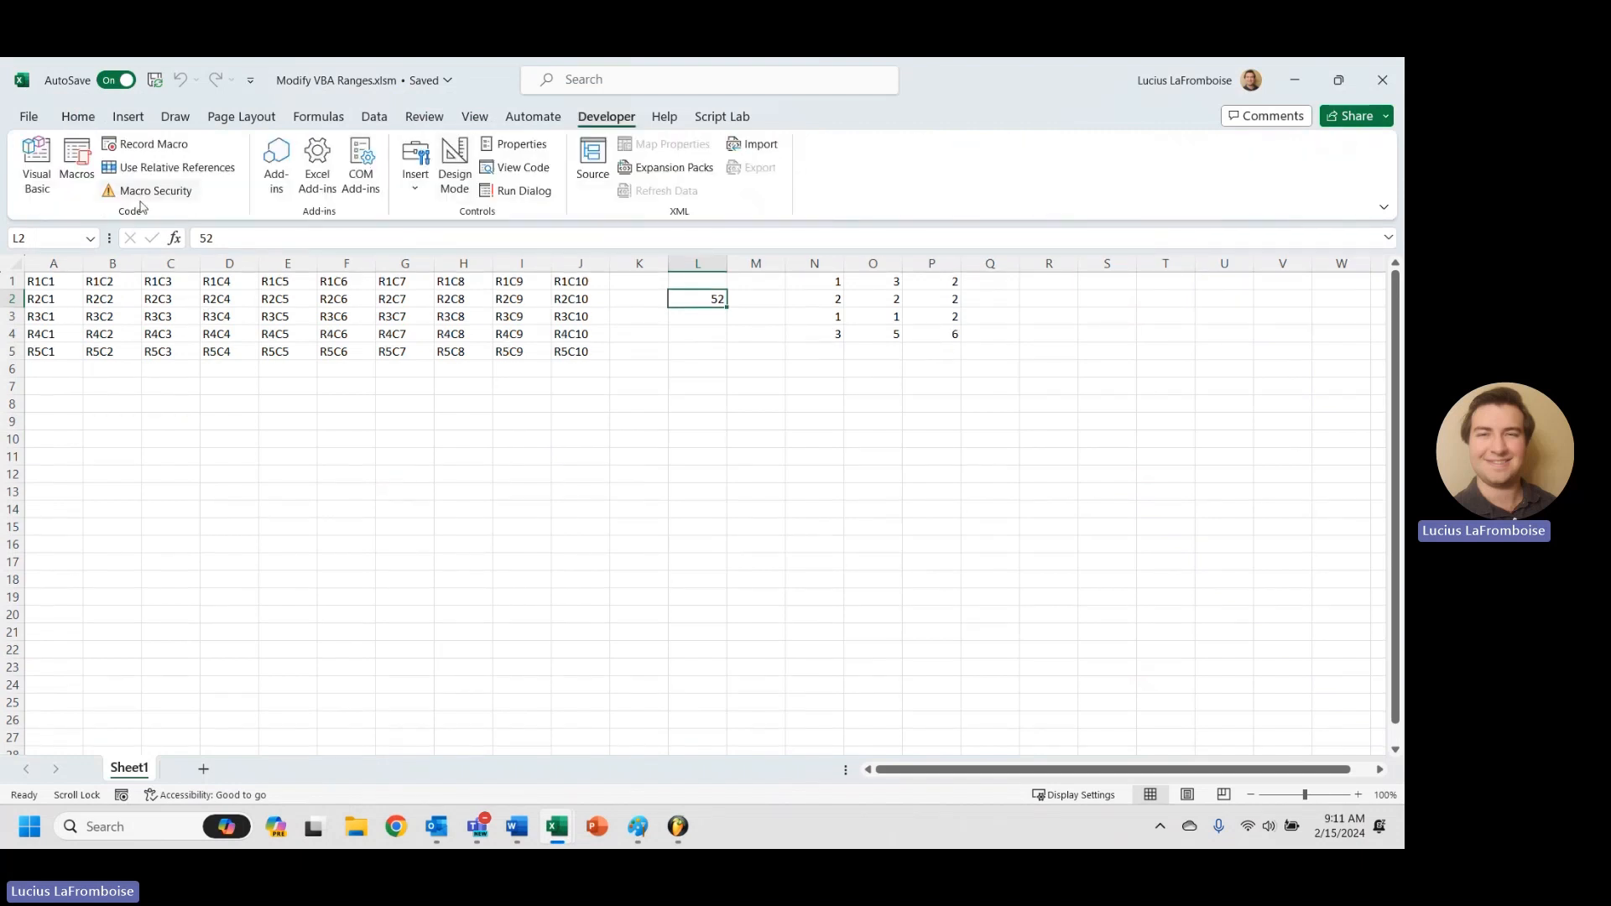
{"action": "left_click", "coordinate": [76, 164]}
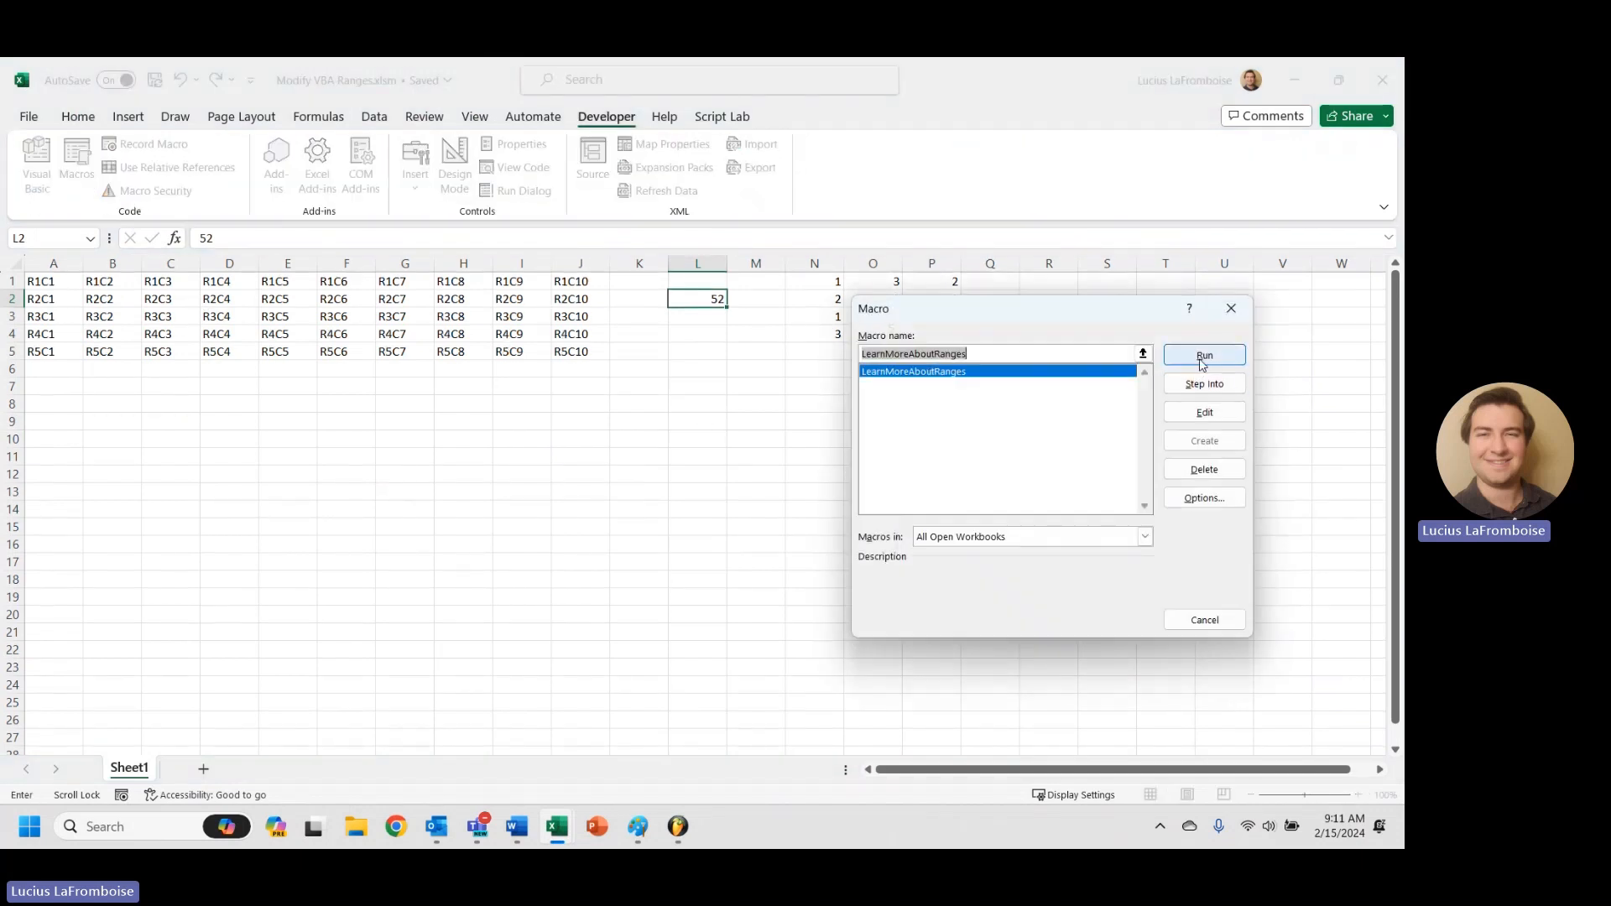
{"action": "left_click", "coordinate": [1204, 354]}
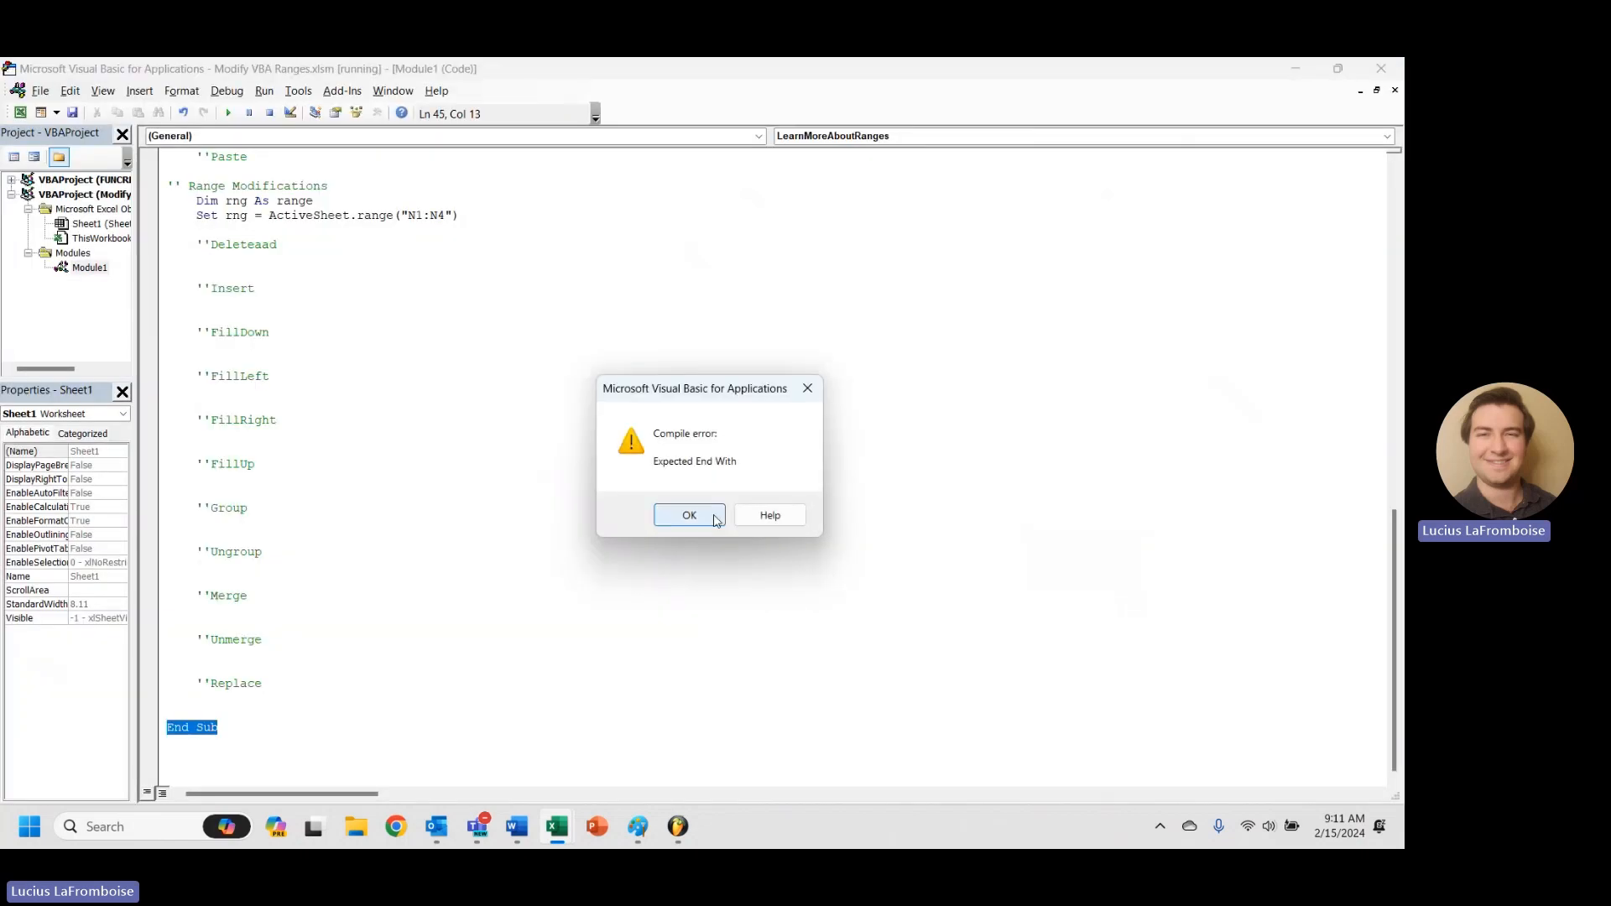
{"action": "left_click", "coordinate": [688, 514]}
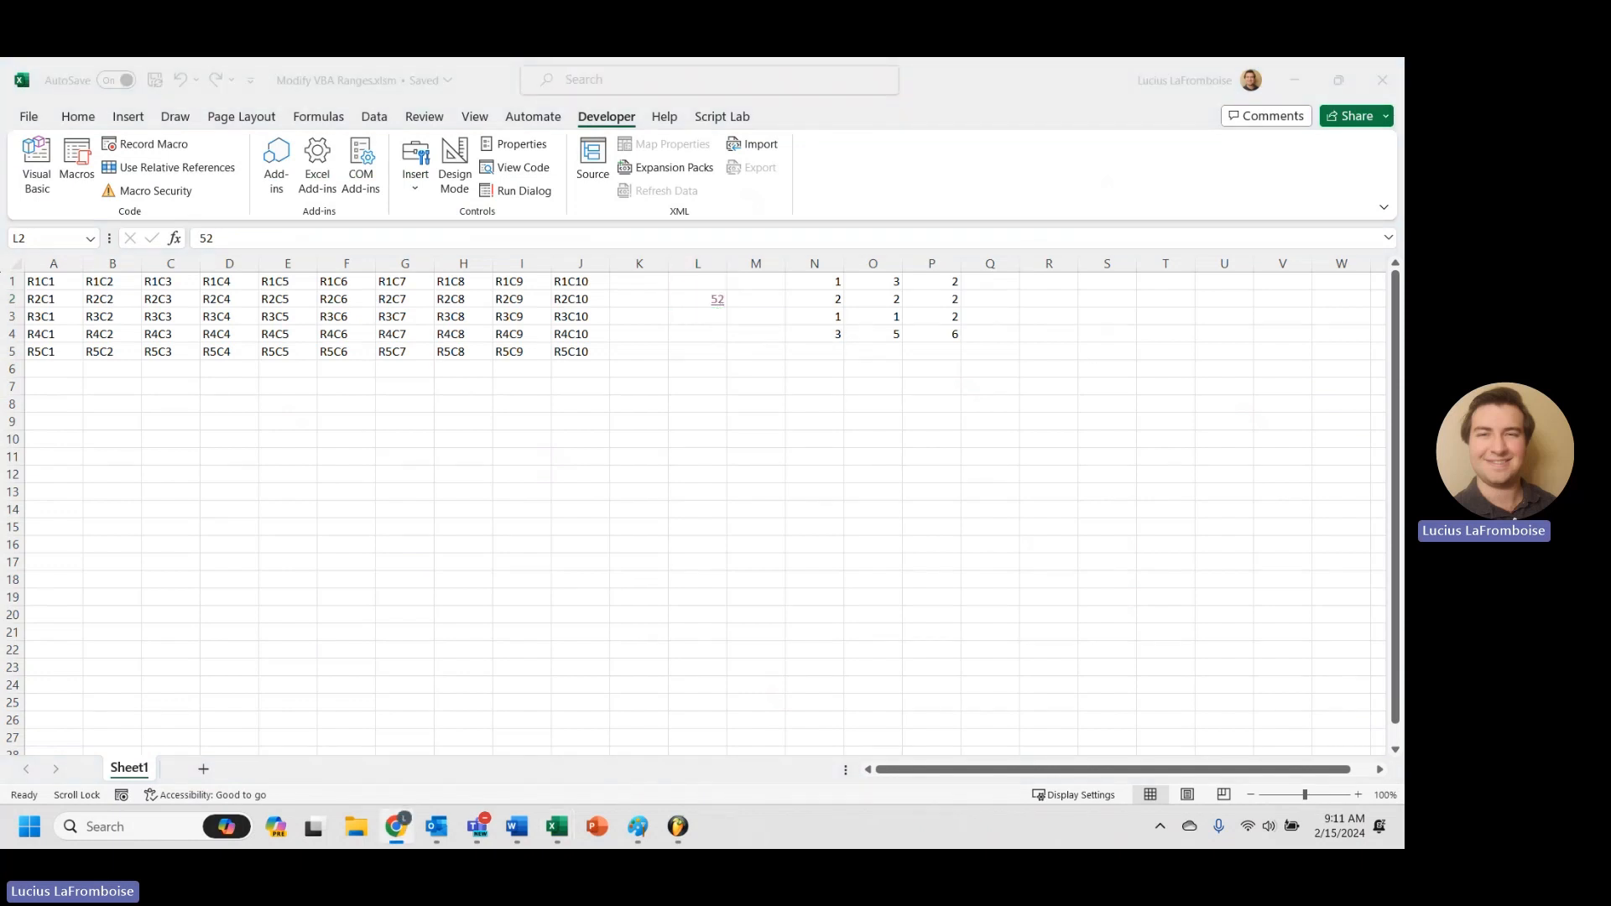
- Clear cell L2 and rerun LearnMoreAboutRanges to create the QESuite Free Trial link
{"action": "left_click", "coordinate": [396, 825]}
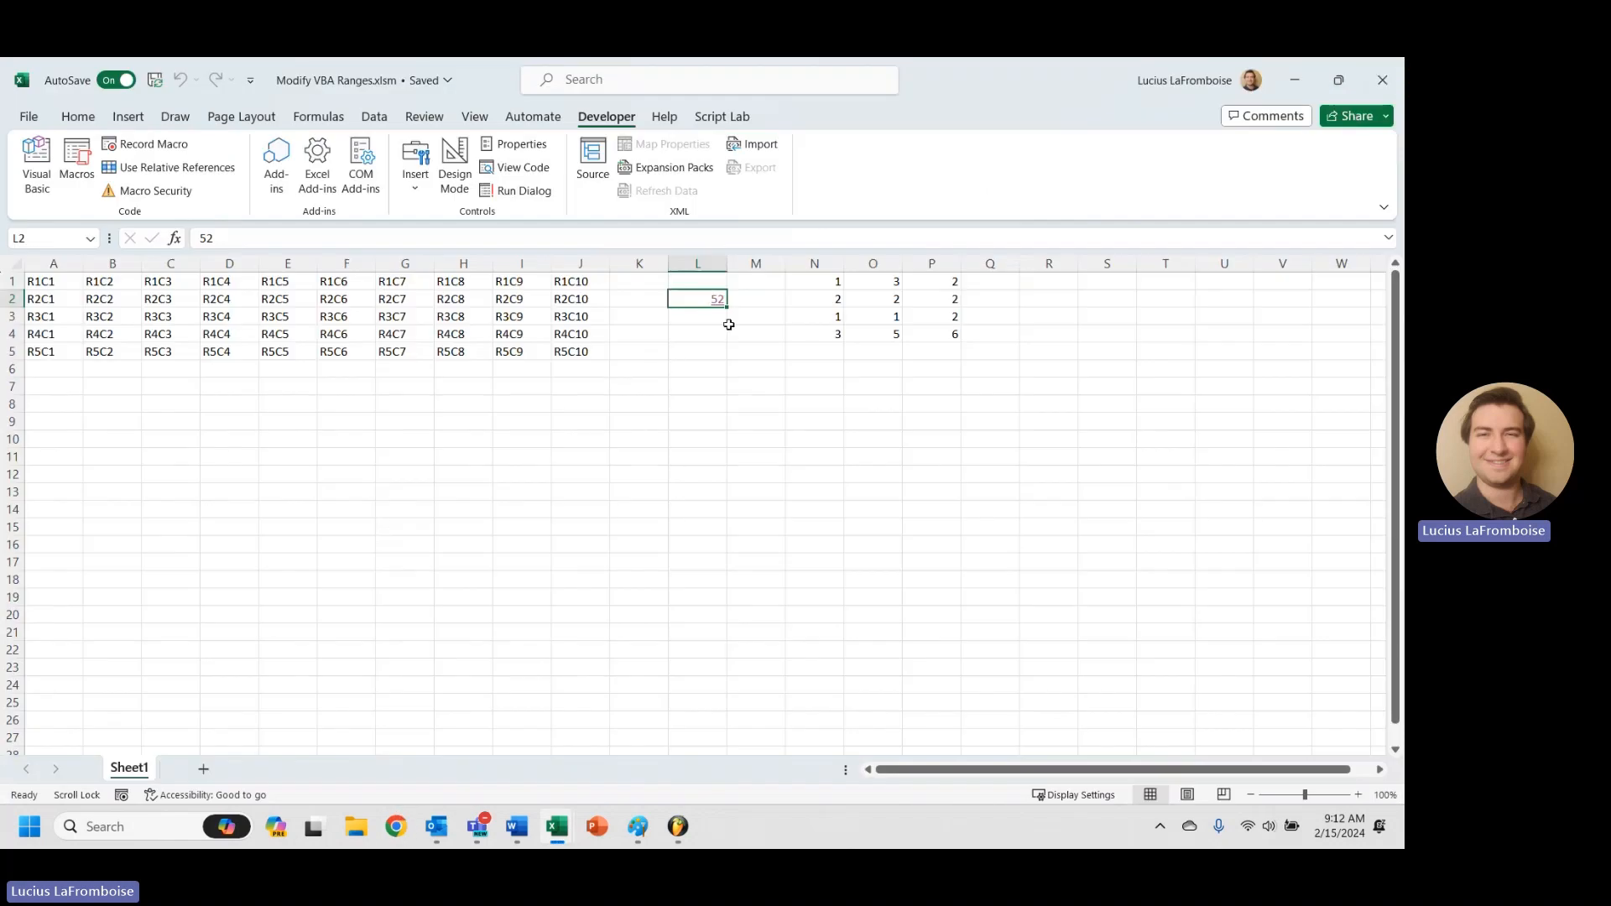
{"action": "mouse_move", "coordinate": [715, 303]}
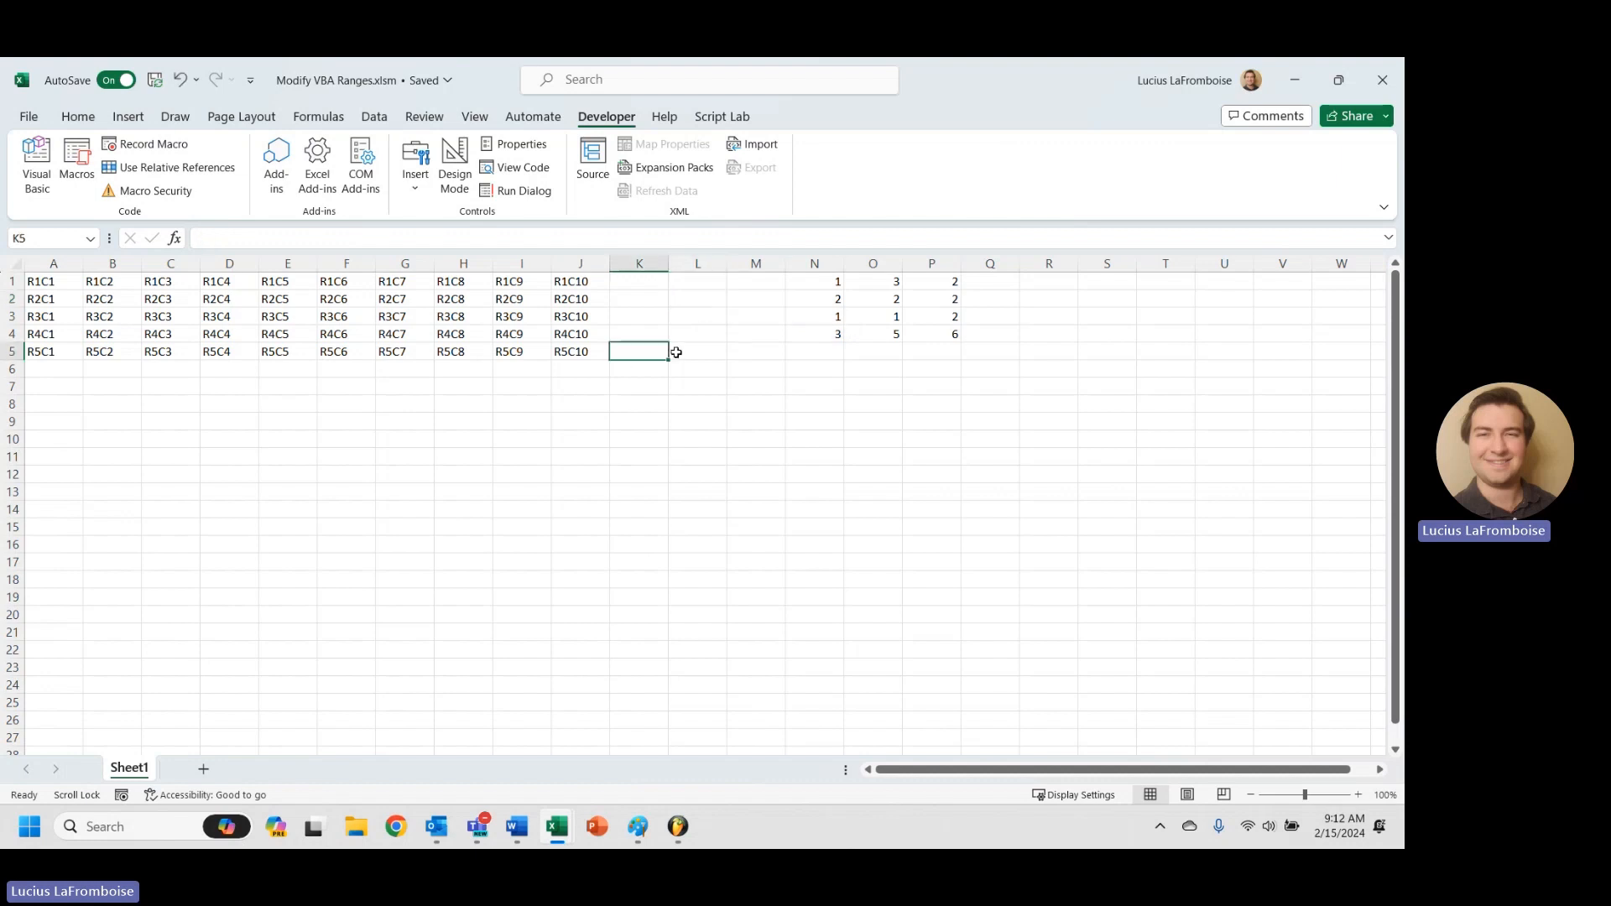
{"action": "left_click", "coordinate": [76, 165]}
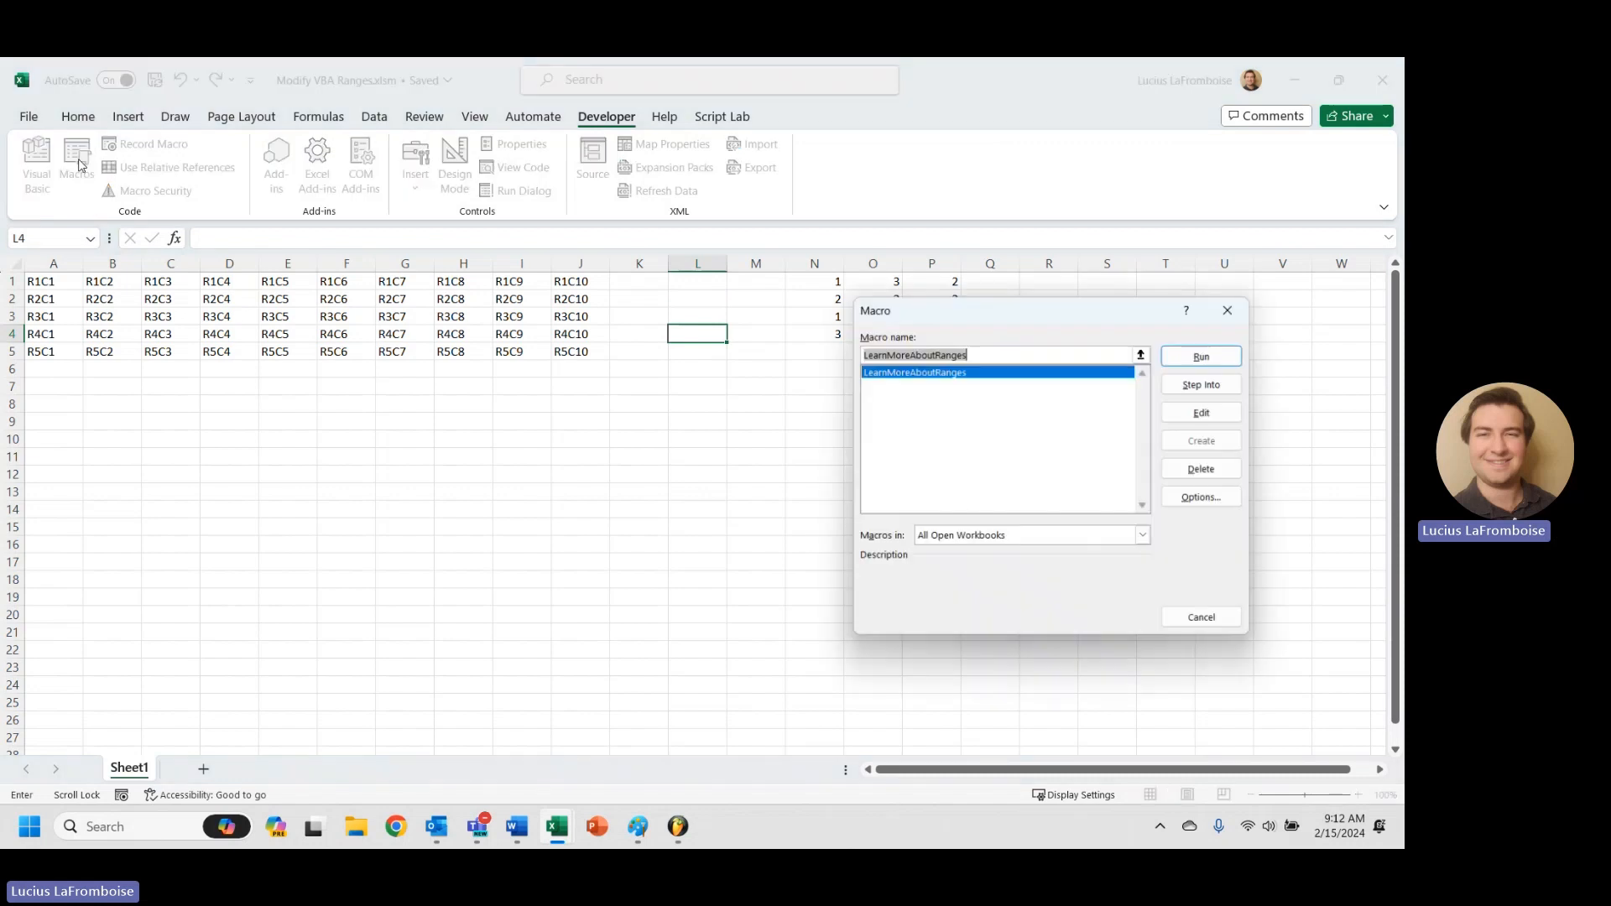
{"action": "left_click", "coordinate": [1199, 356]}
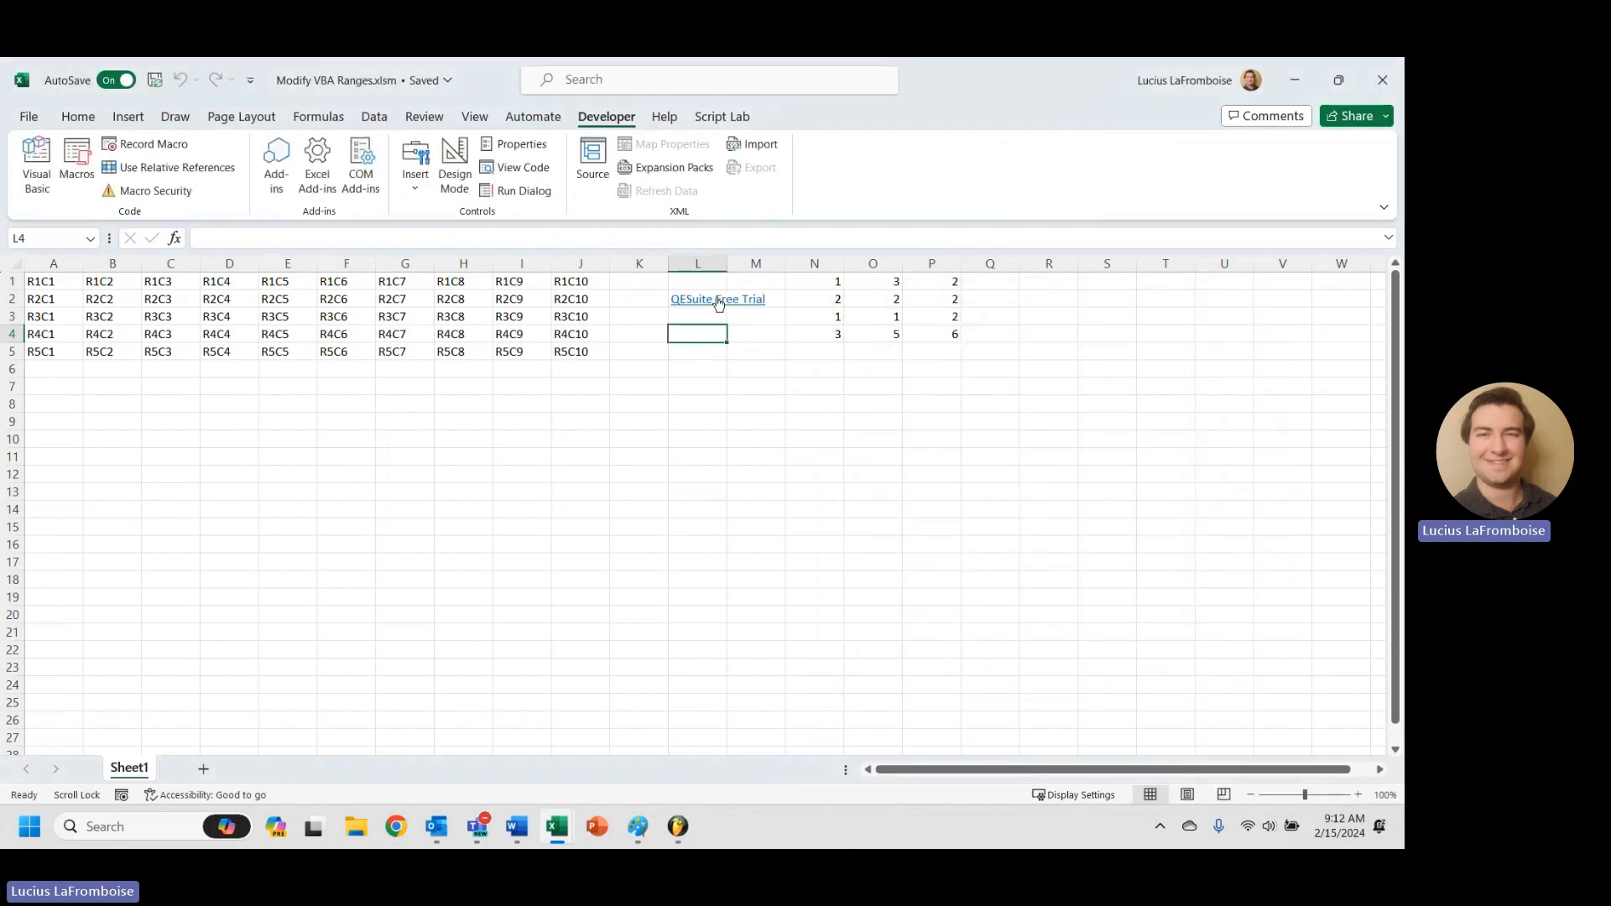
{"action": "mouse_move", "coordinate": [718, 299]}
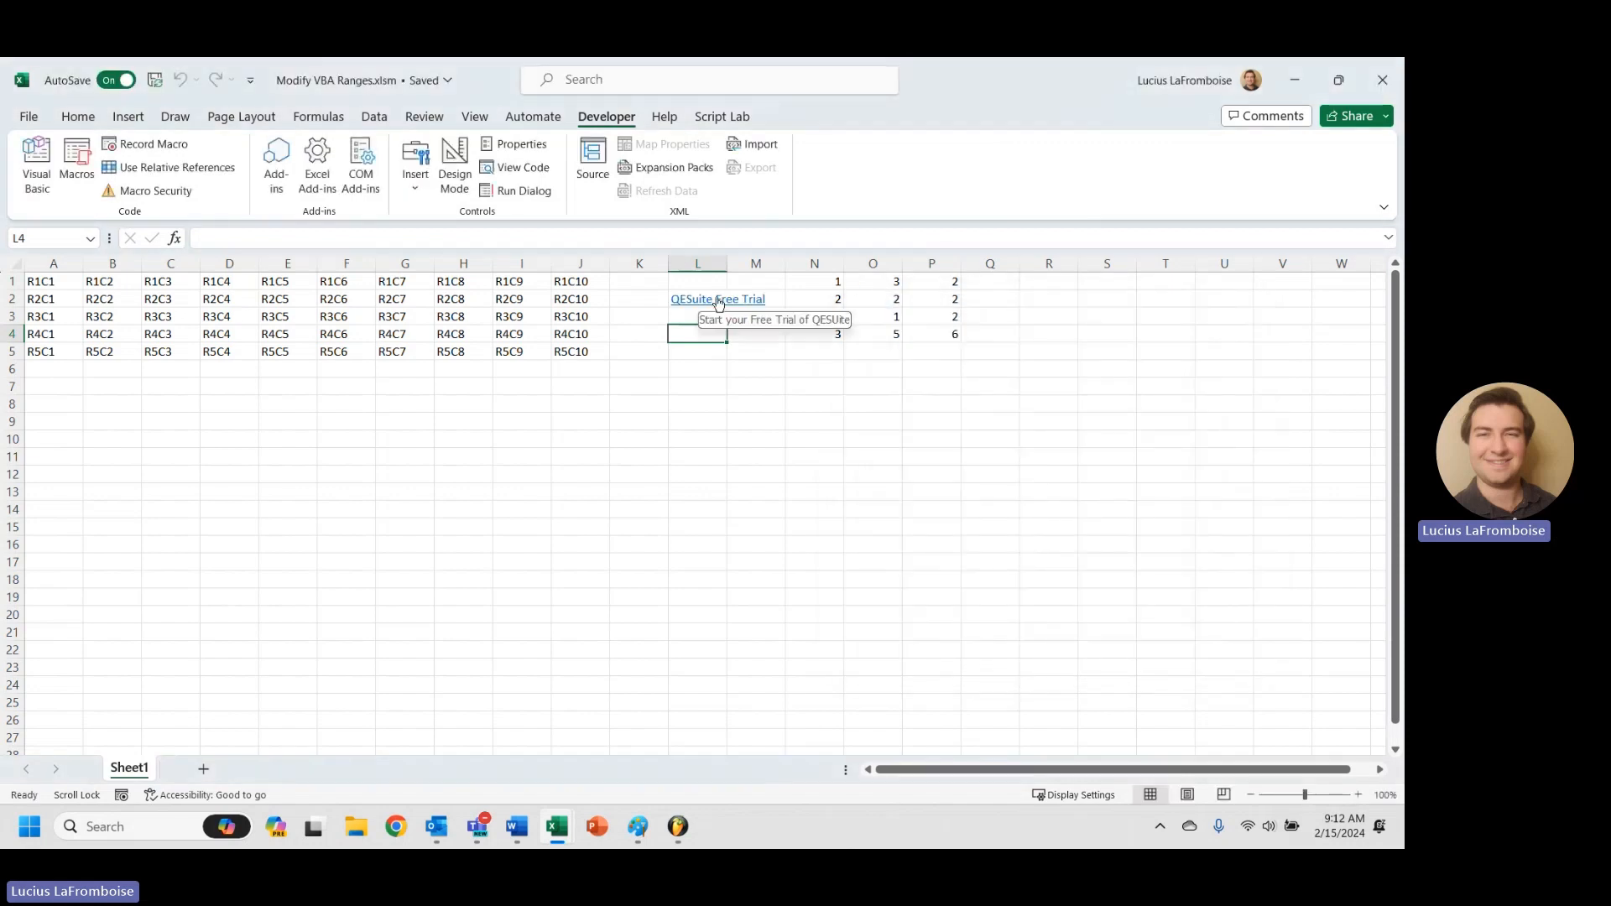